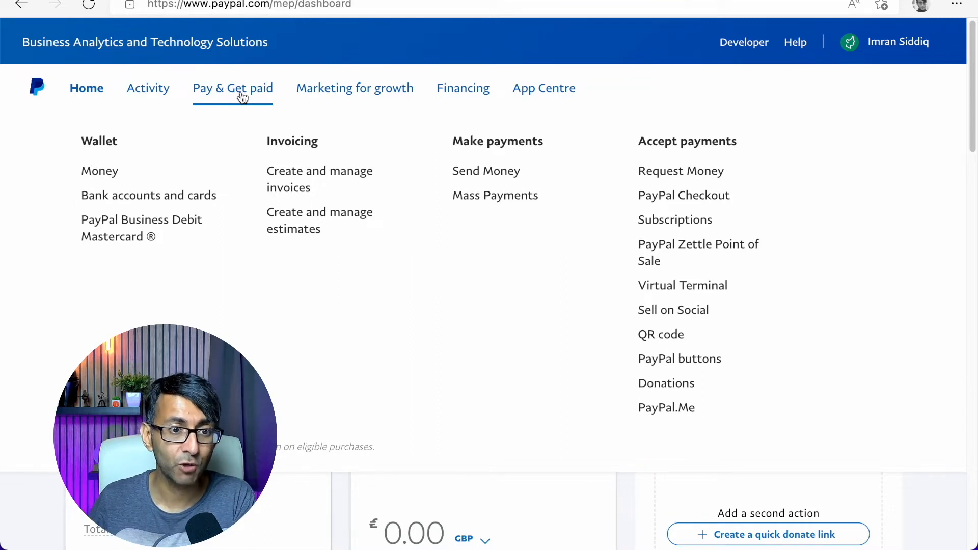
{"action": "mouse_move", "coordinate": [675, 220]}
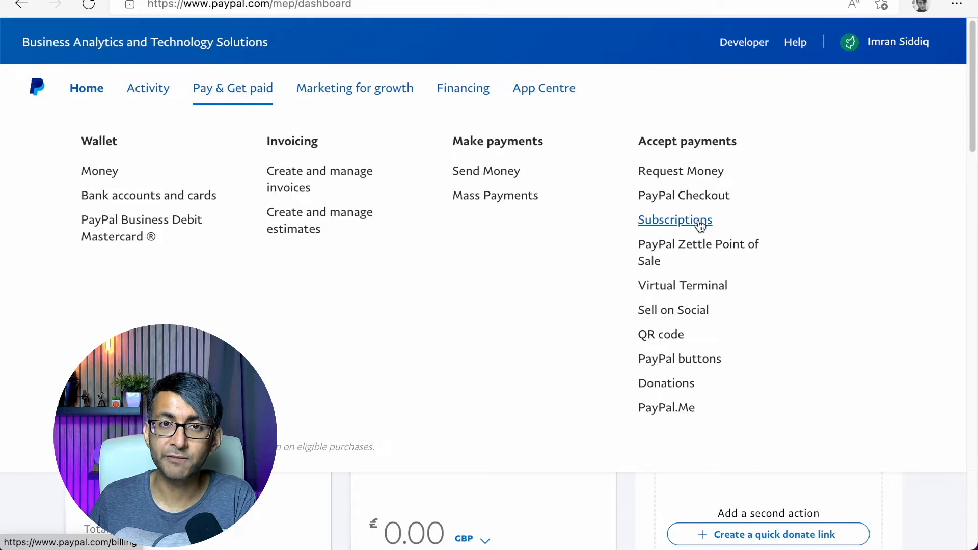
Step: Go to Subscriptions under Accept payments from the business dashboard
{"action": "left_click", "coordinate": [675, 220]}
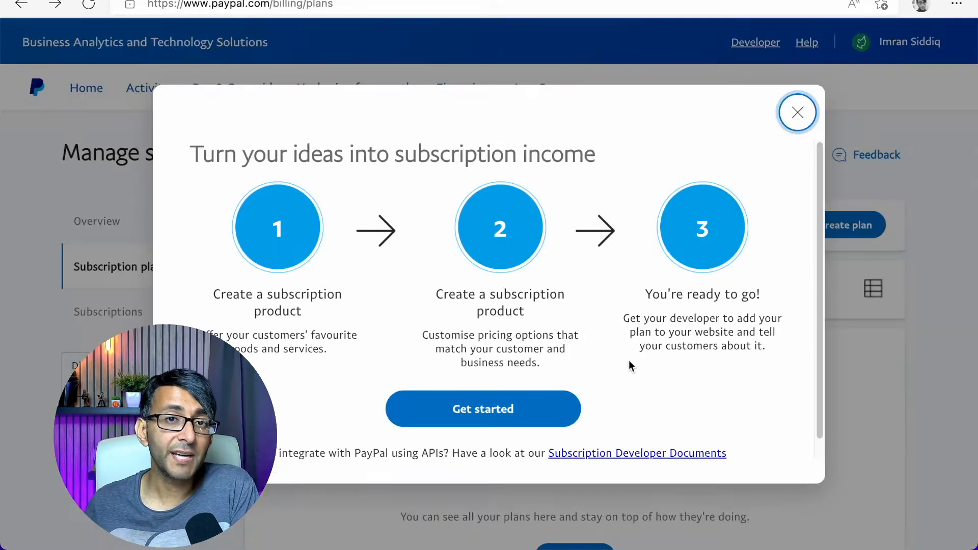
{"action": "mouse_move", "coordinate": [484, 409]}
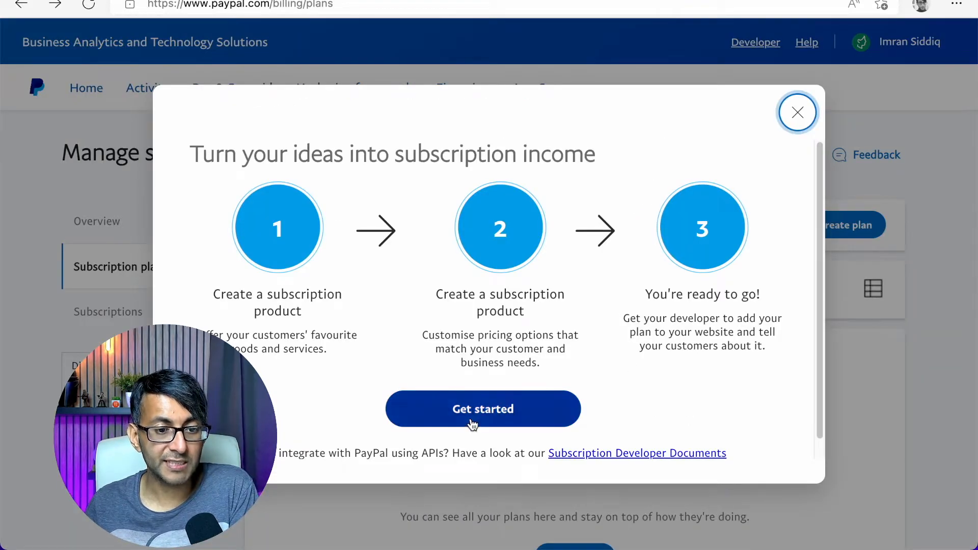
Step: Start a new product named Members, described as Members Area, with product ID A123
{"action": "left_click", "coordinate": [483, 409]}
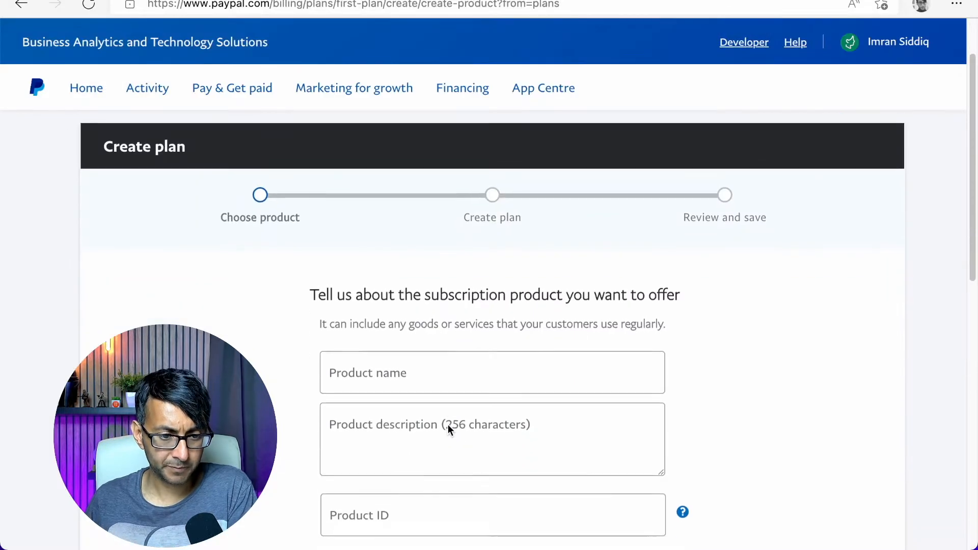
{"action": "left_click", "coordinate": [491, 373]}
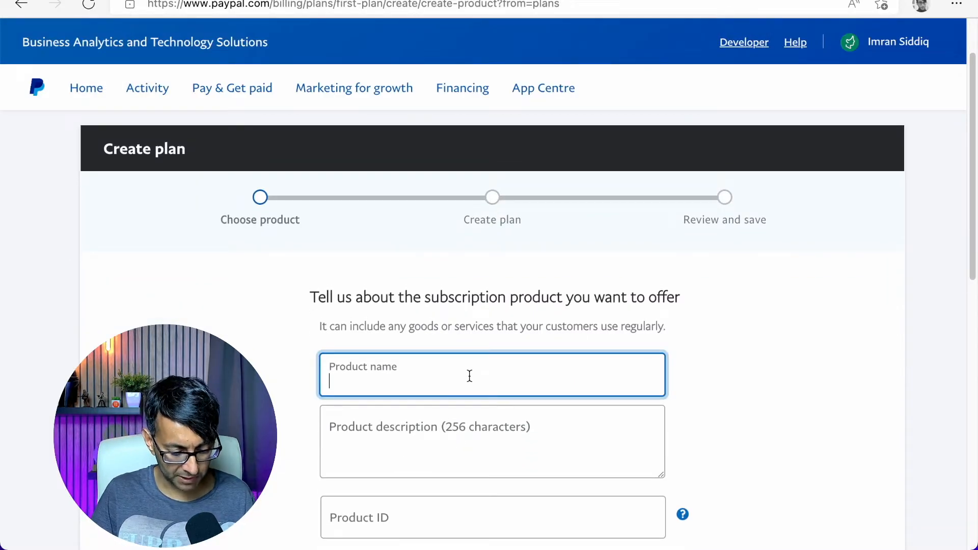
{"action": "type", "text": "Members"}
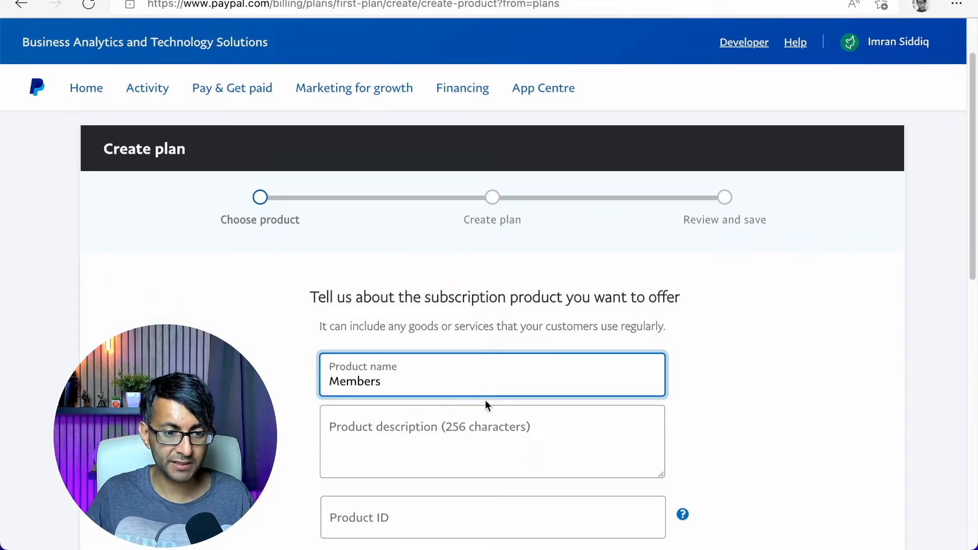
{"action": "type", "text": "Members A"}
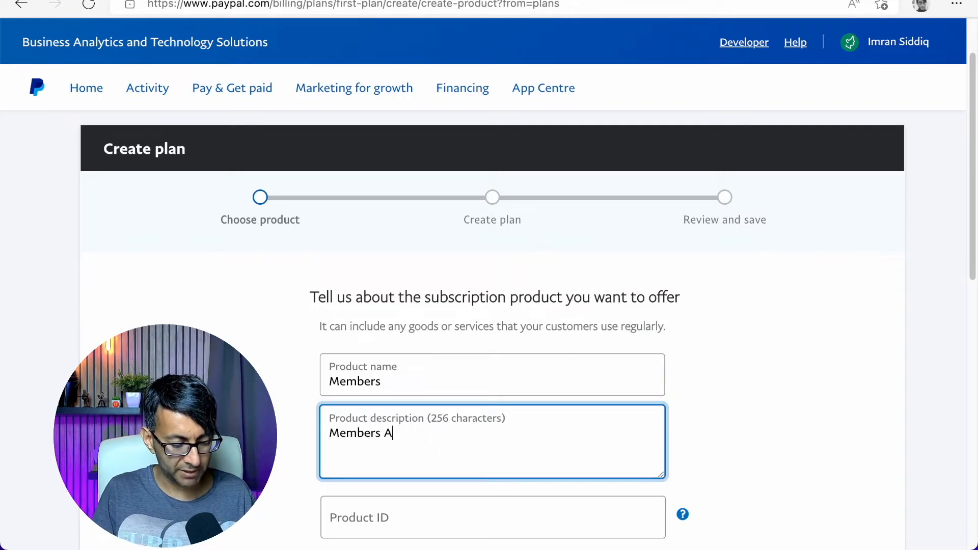
{"action": "type", "text": "rea"}
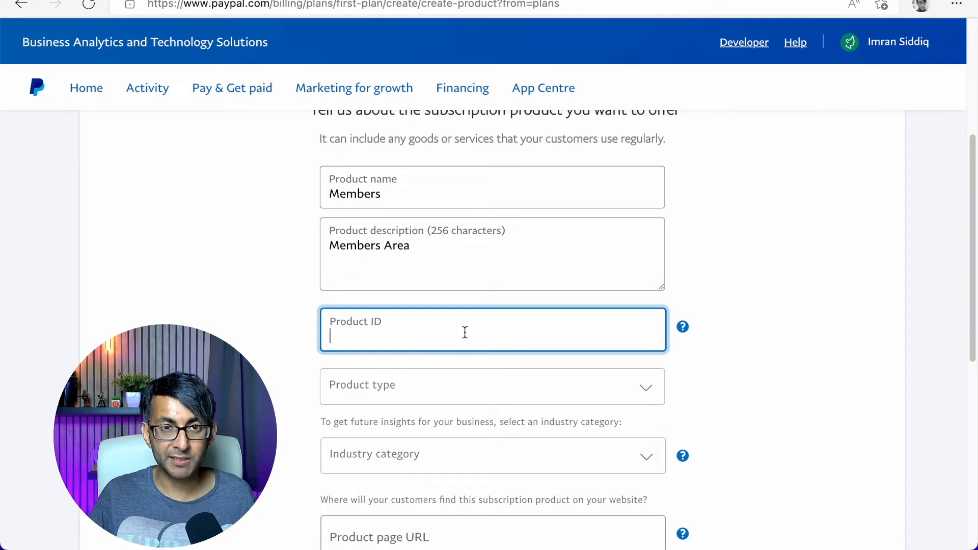
{"action": "type", "text": "A1"}
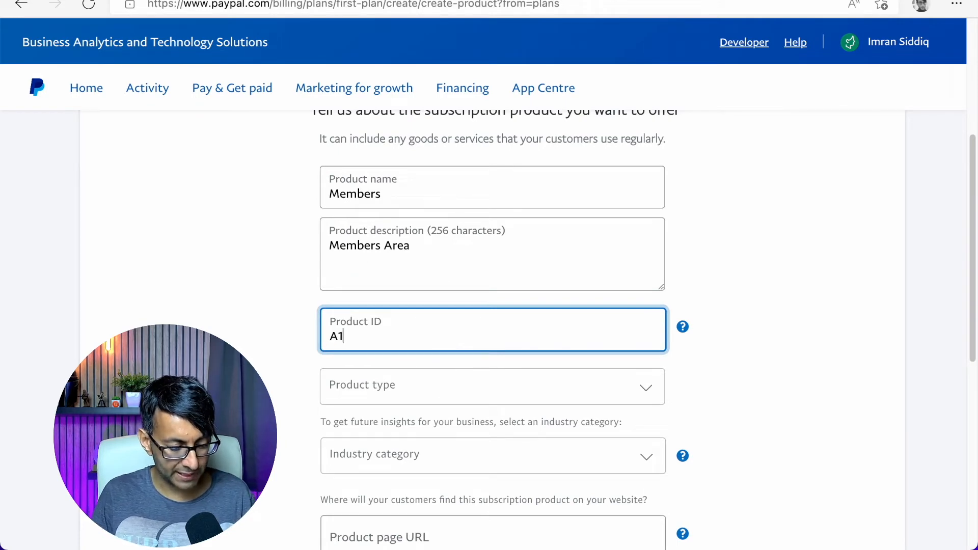
{"action": "type", "text": "23"}
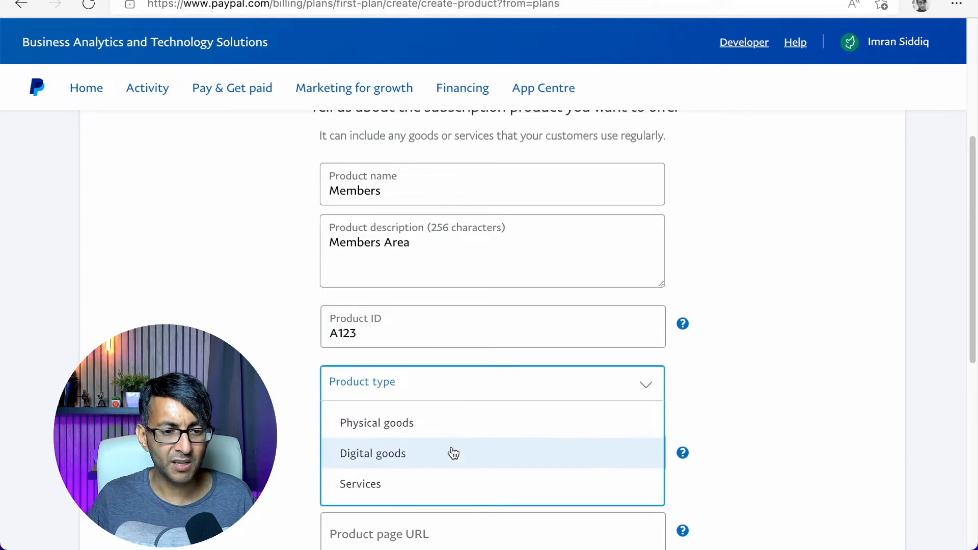
{"action": "left_click", "coordinate": [373, 452]}
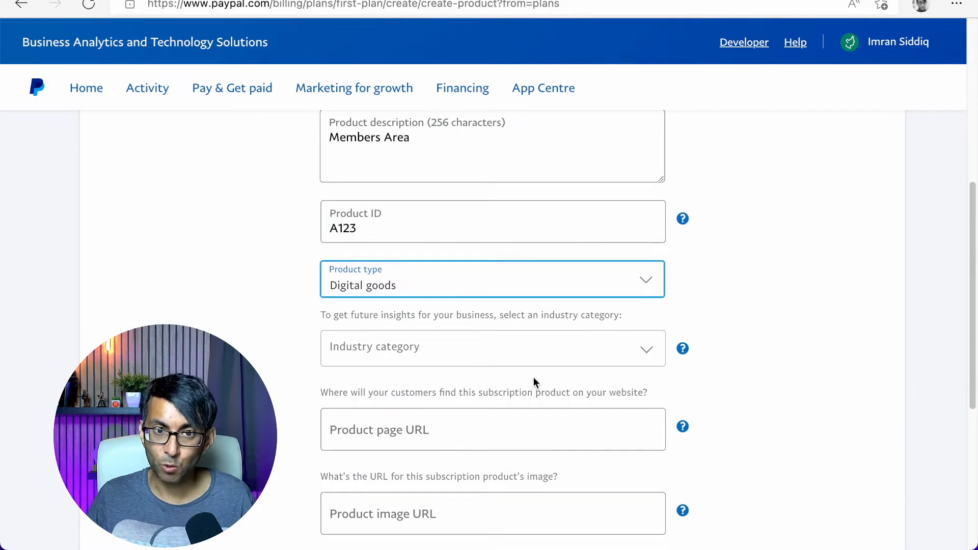
{"action": "left_click", "coordinate": [492, 279]}
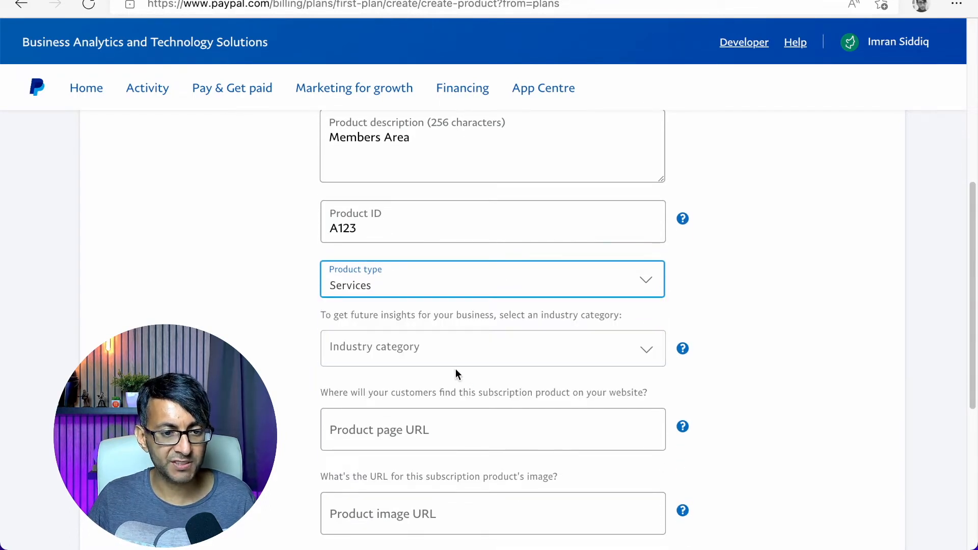
{"action": "left_click", "coordinate": [493, 349]}
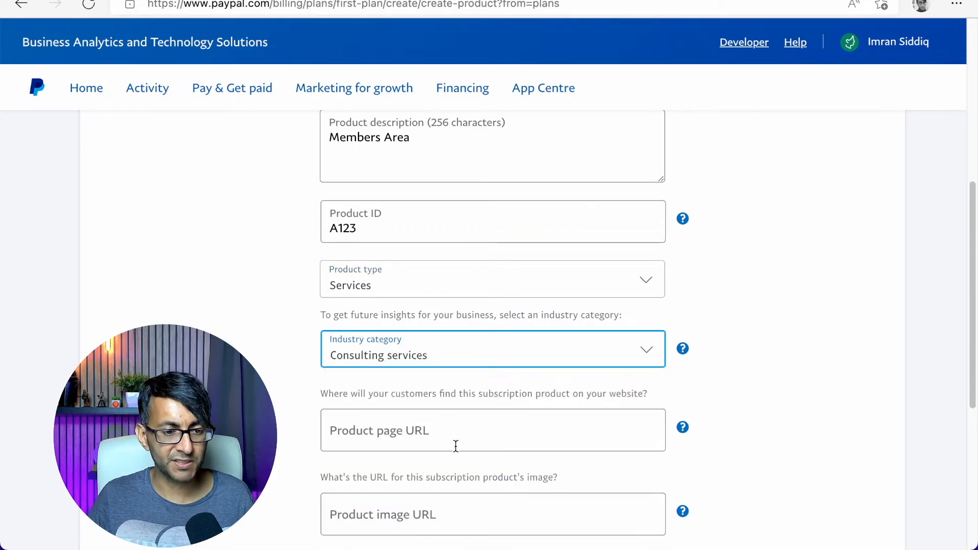
{"action": "type", "text": "https://websquadron.co.uk"}
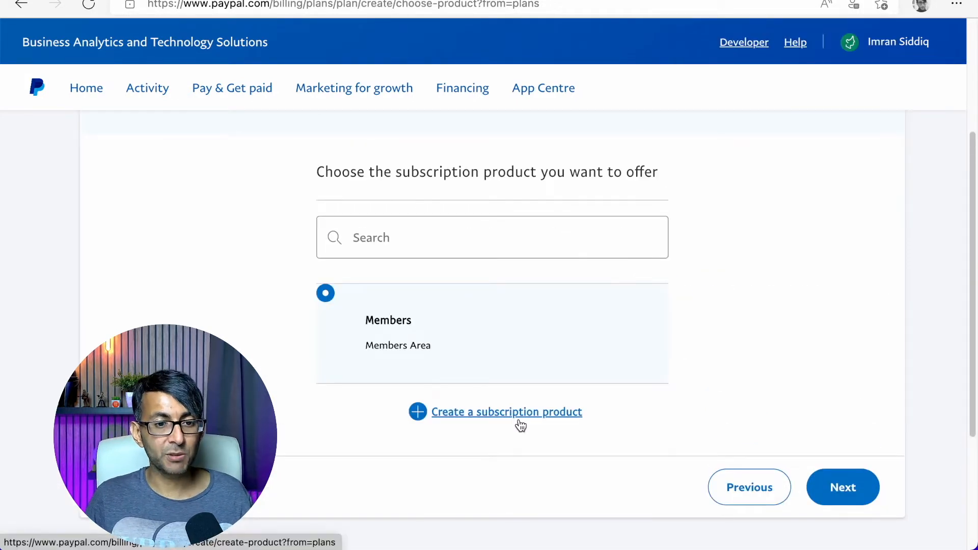
{"action": "mouse_move", "coordinate": [500, 338]}
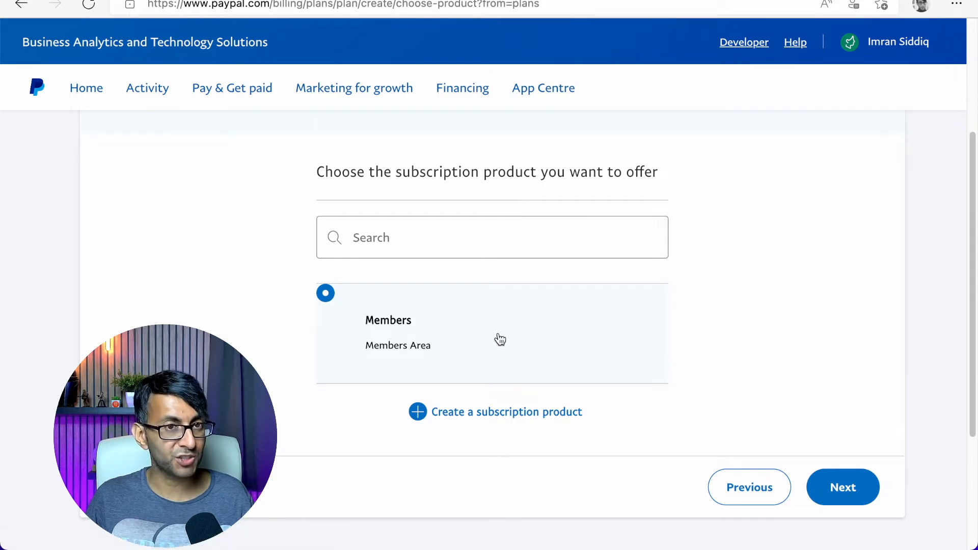
Step: Continue plan creation with the Members product selected
{"action": "left_click", "coordinate": [843, 487]}
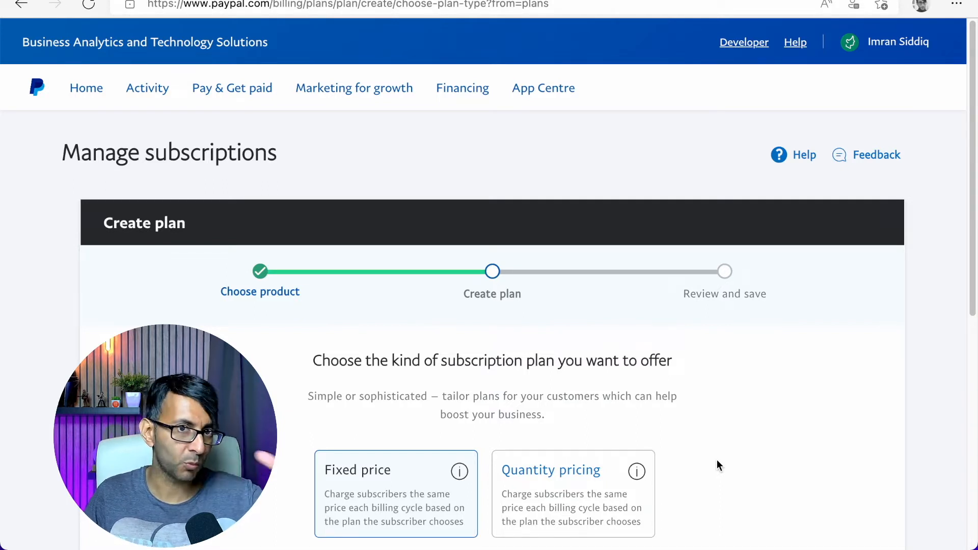
Step: Choose a Fixed price plan named Annual, described as Annual Subscription, and continue to pricing
{"action": "scroll", "scroll_direction": "down", "scroll_amount": 3}
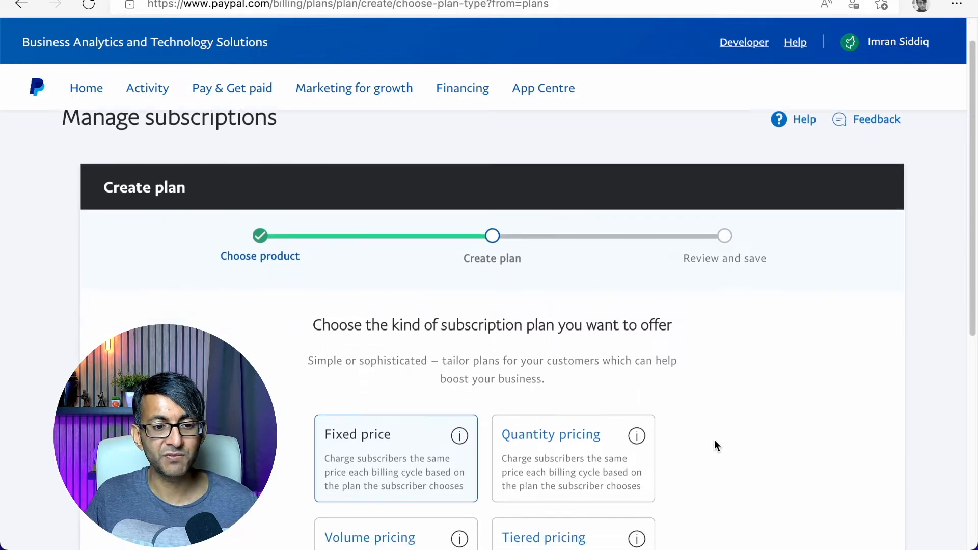
{"action": "scroll", "scroll_direction": "down", "scroll_amount": 3}
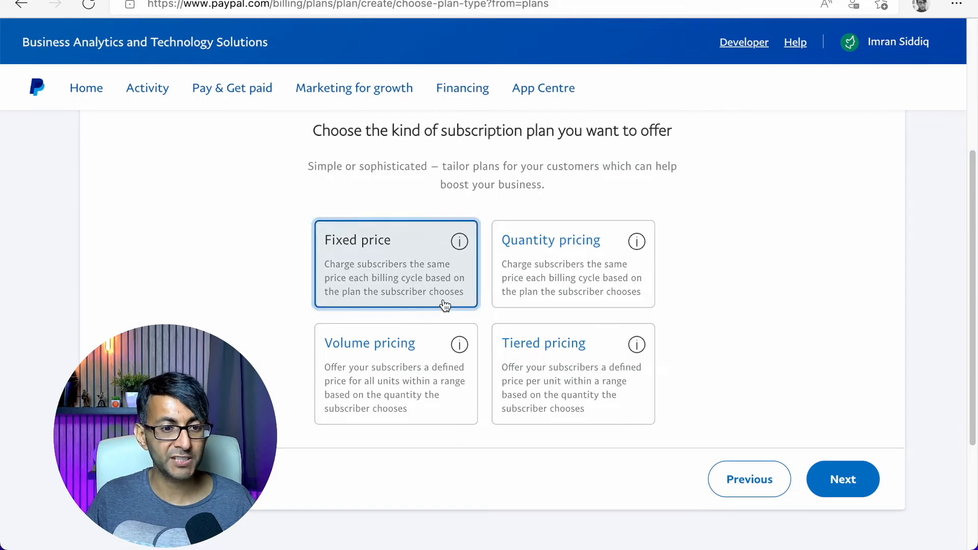
{"action": "left_click", "coordinate": [843, 479]}
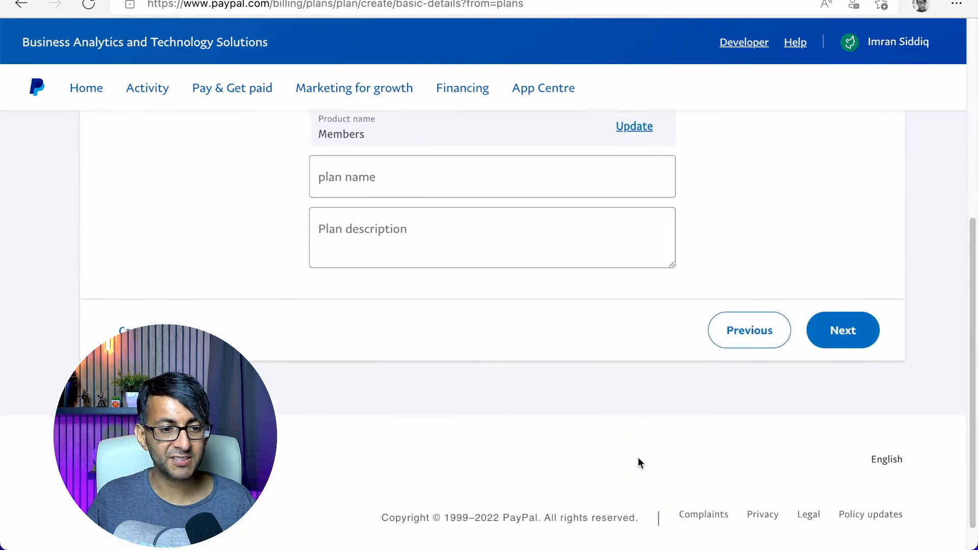
{"action": "type", "text": "Annual Subscription"}
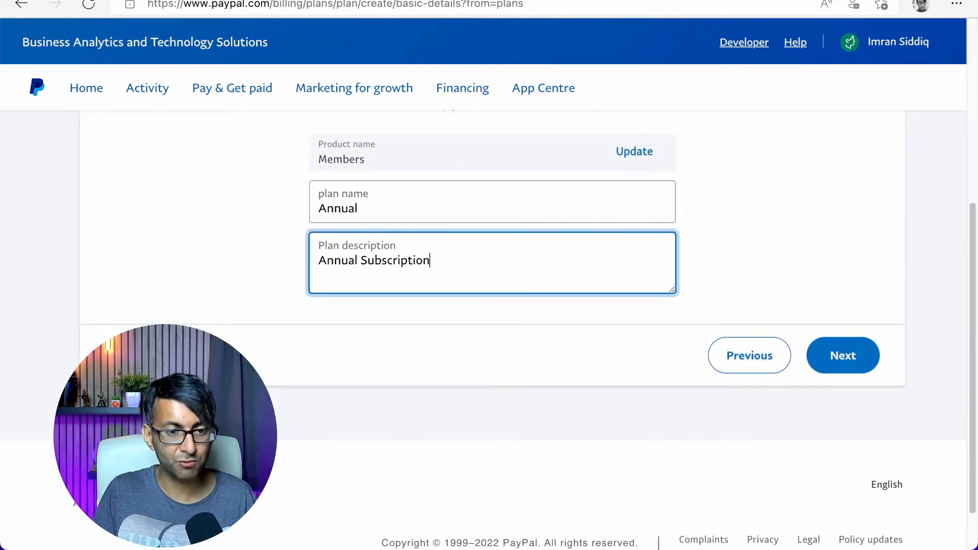
{"action": "left_click", "coordinate": [843, 355]}
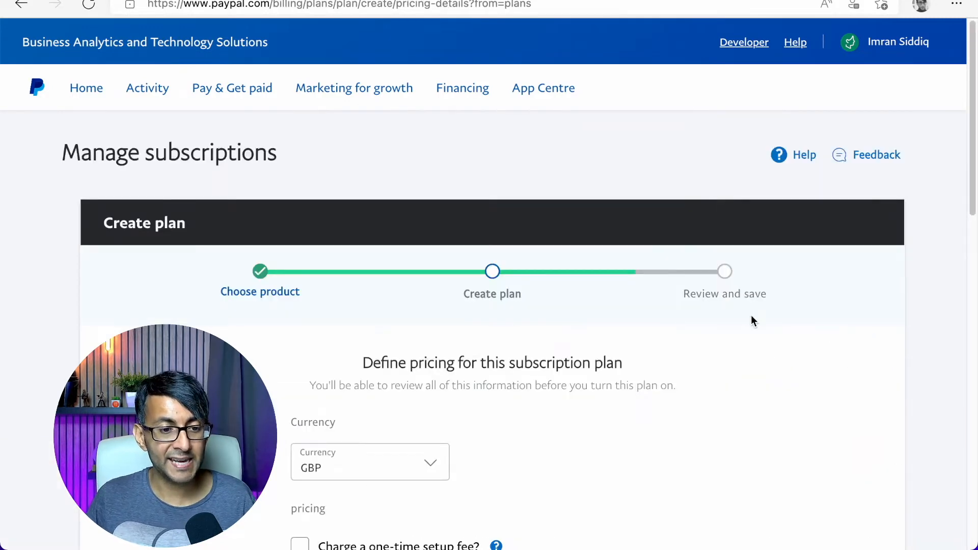
Step: Add a trial period of £0 every 7 days for 1 cycle
{"action": "scroll", "scroll_direction": "down", "scroll_amount": 3}
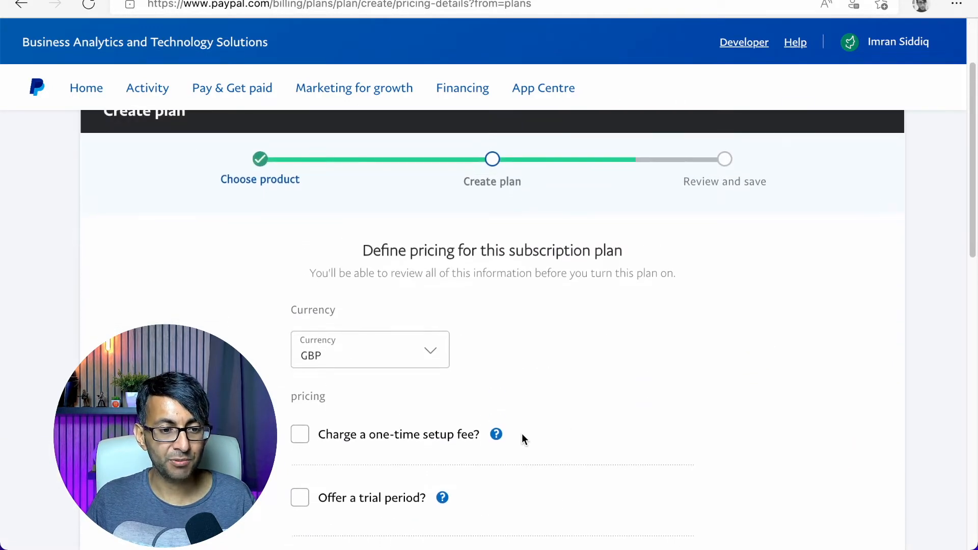
{"action": "scroll", "scroll_direction": "down", "scroll_amount": 3}
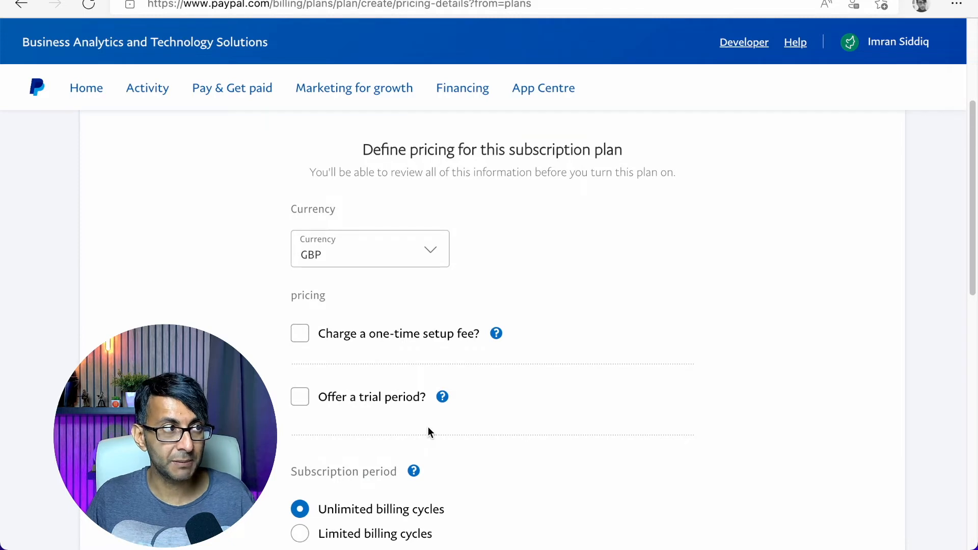
{"action": "left_click", "coordinate": [300, 396]}
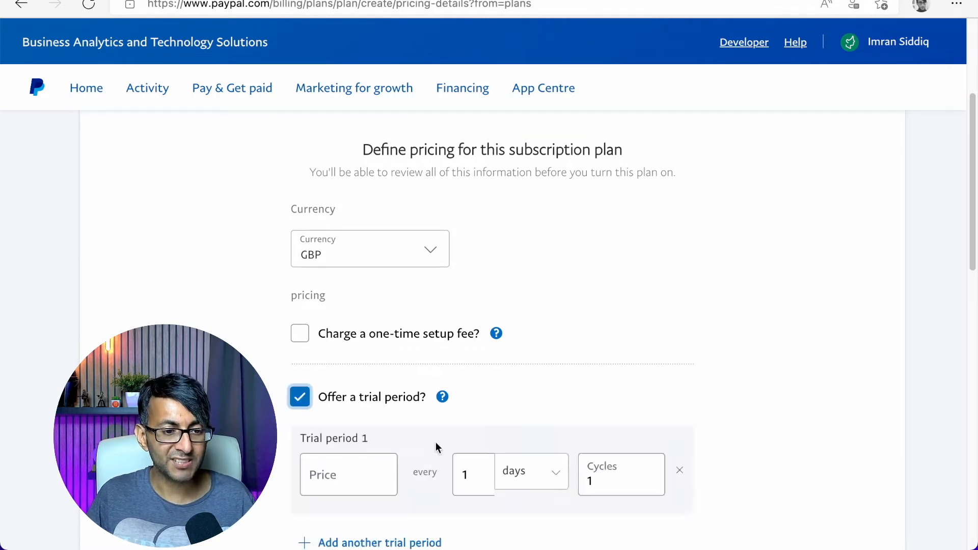
{"action": "scroll", "scroll_direction": "down", "scroll_amount": 3}
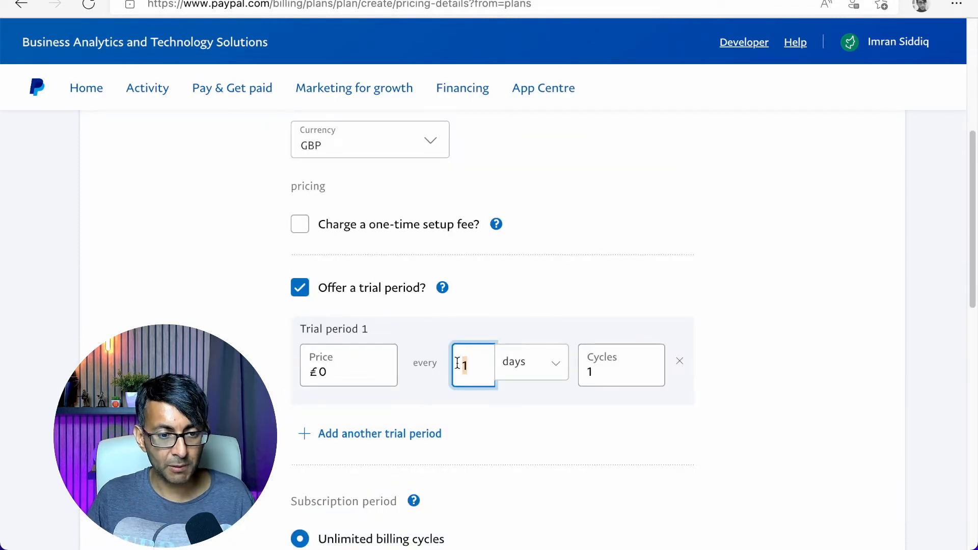
{"action": "type", "text": "7"}
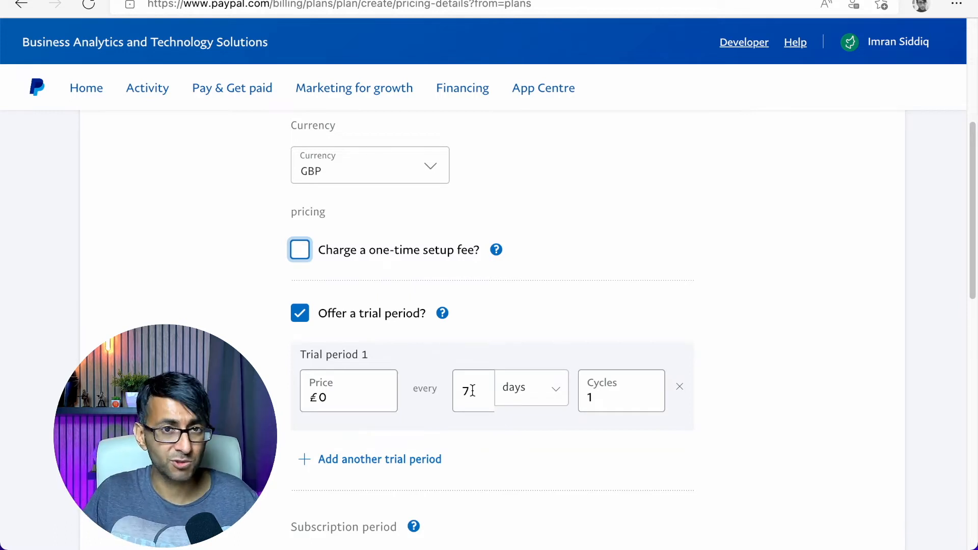
{"action": "mouse_move", "coordinate": [680, 314]}
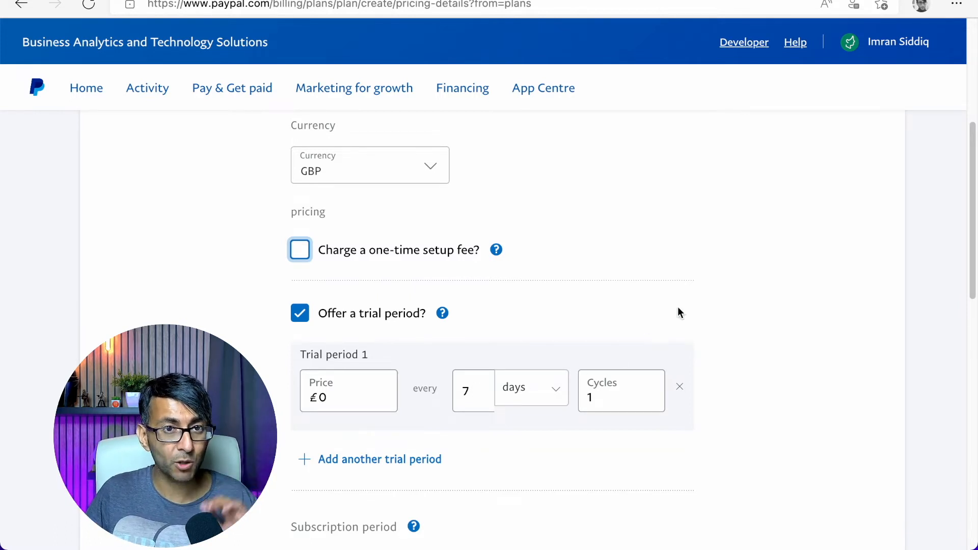
{"action": "scroll", "scroll_direction": "down", "scroll_amount": 3}
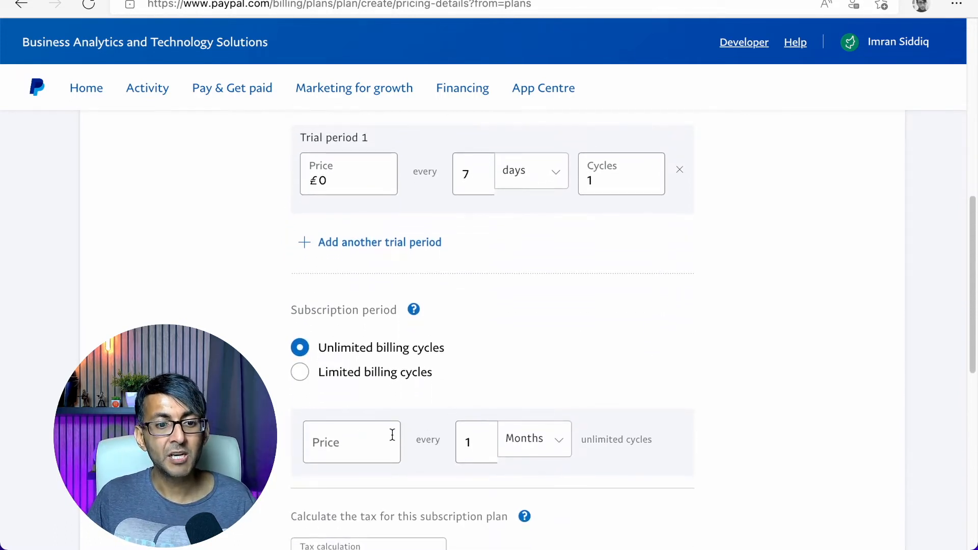
Step: Set the price to £99 monthly, try Limited cycles then keep Unlimited, and continue to review
{"action": "scroll", "scroll_direction": "down", "scroll_amount": 3}
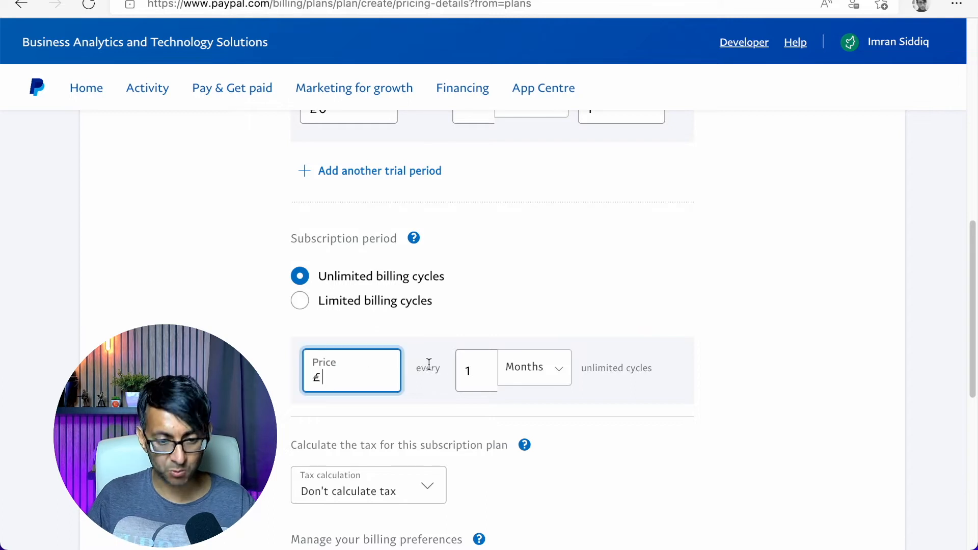
{"action": "type", "text": "99"}
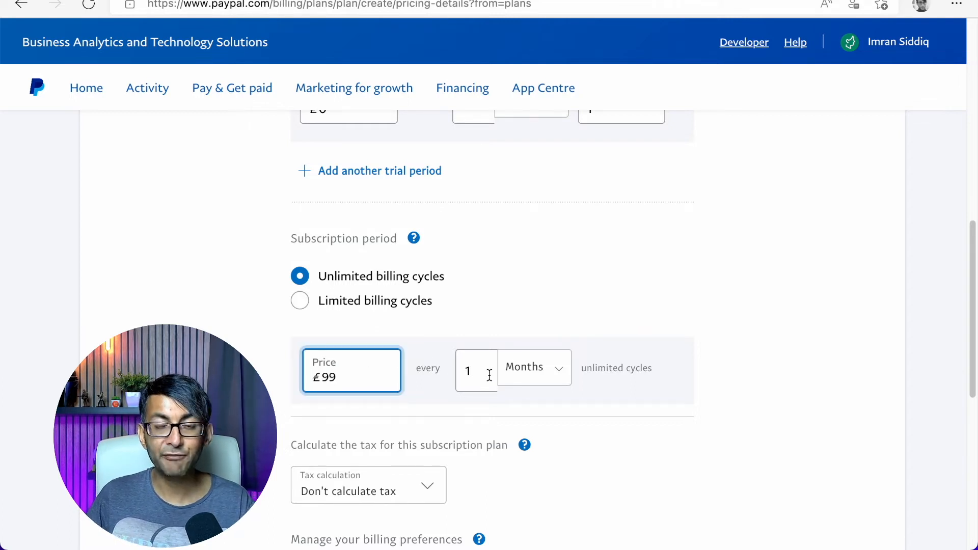
{"action": "left_click", "coordinate": [299, 300]}
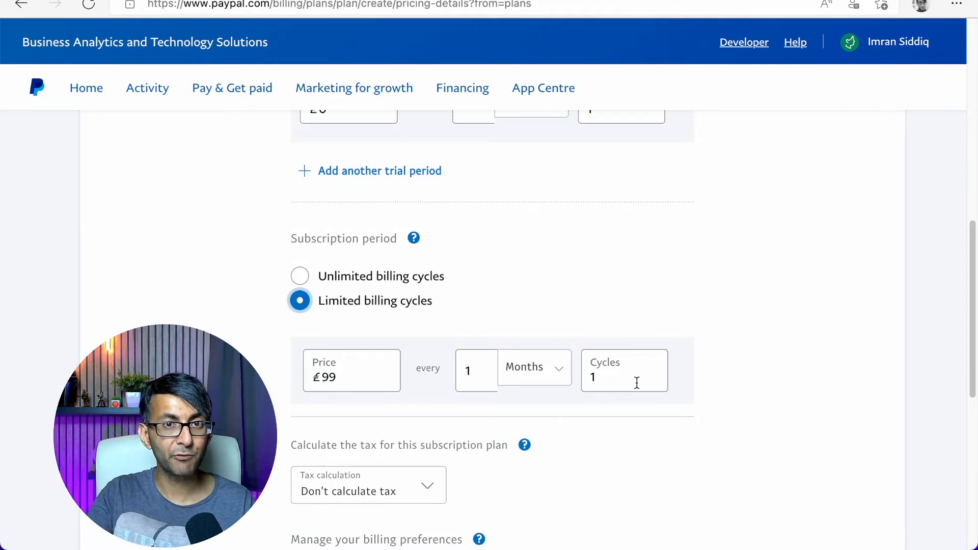
{"action": "left_click", "coordinate": [623, 370]}
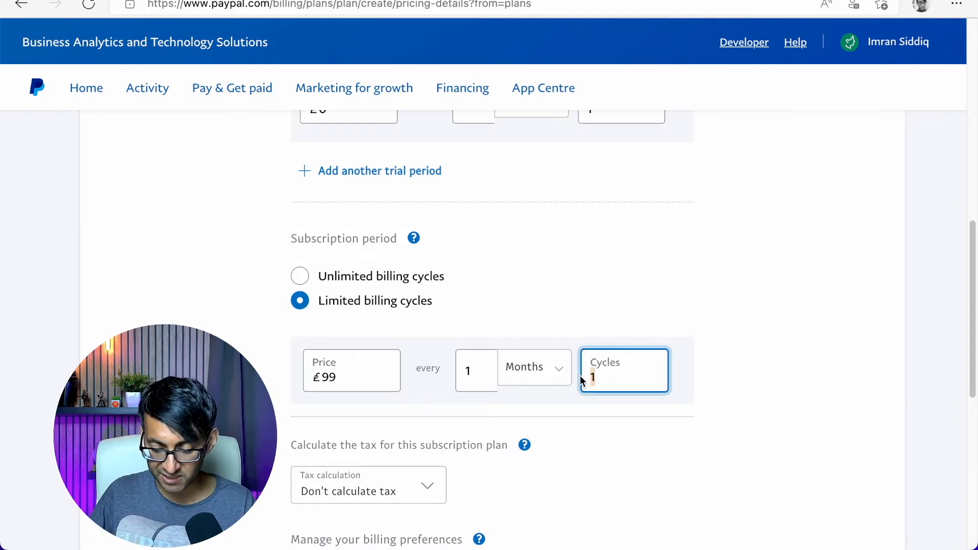
{"action": "type", "text": "2"}
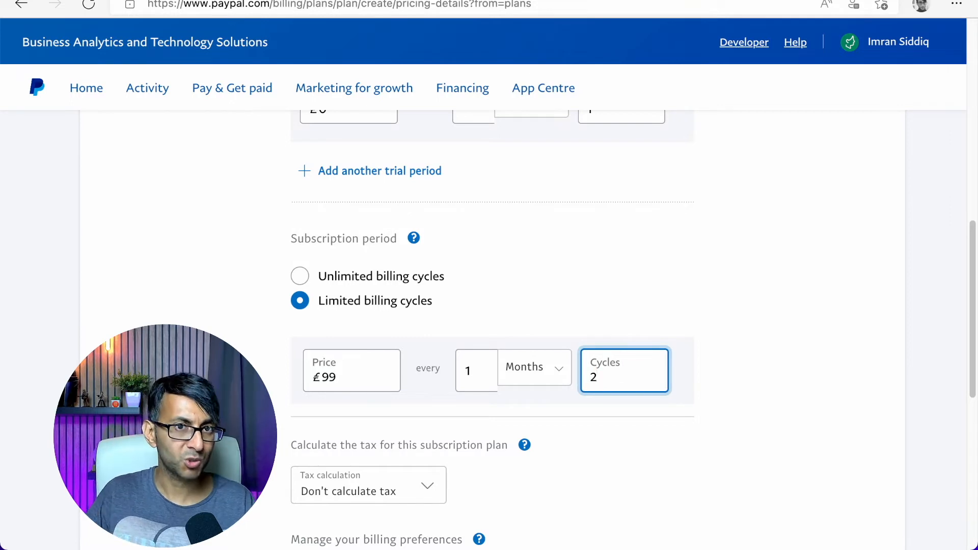
{"action": "left_click", "coordinate": [299, 276]}
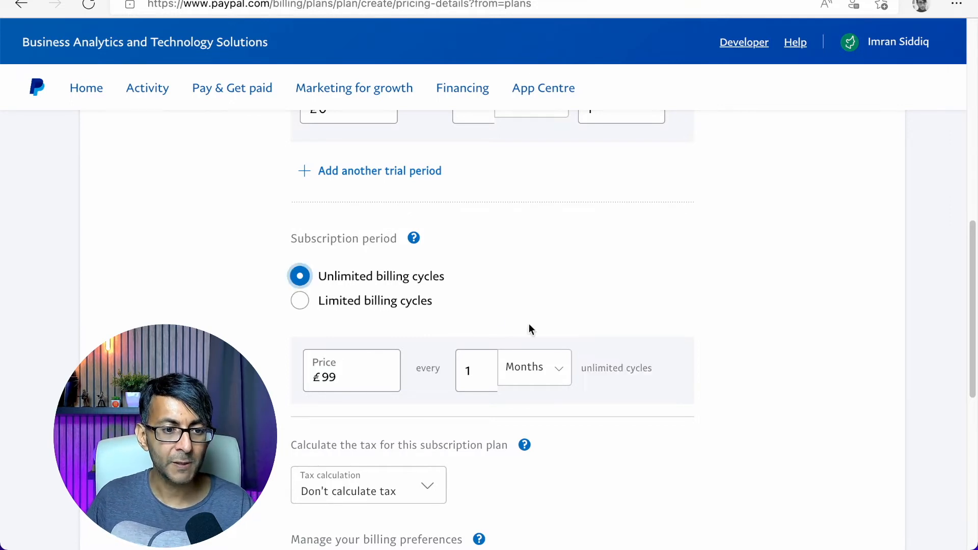
{"action": "scroll", "scroll_direction": "down", "scroll_amount": 3}
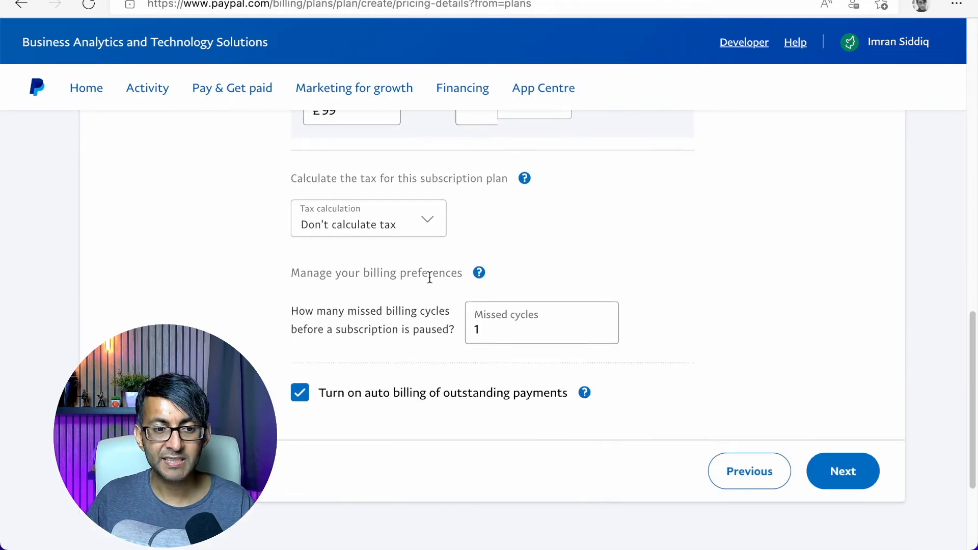
{"action": "mouse_move", "coordinate": [430, 346]}
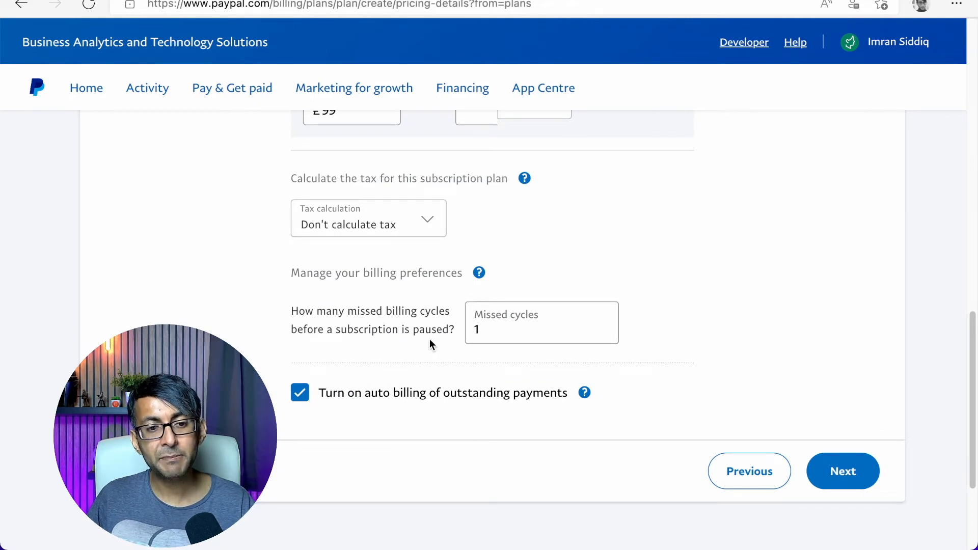
{"action": "mouse_move", "coordinate": [467, 350]}
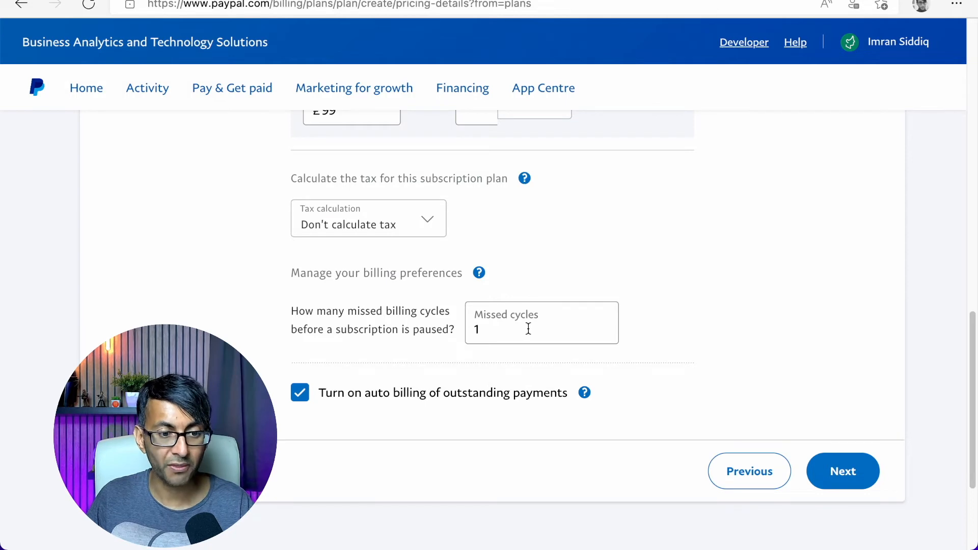
{"action": "mouse_move", "coordinate": [455, 412]}
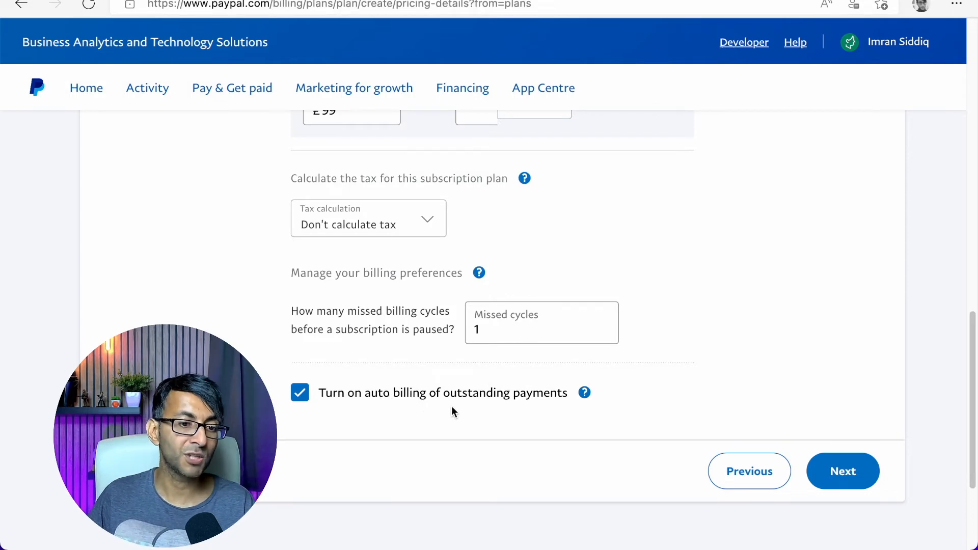
{"action": "mouse_move", "coordinate": [472, 417]}
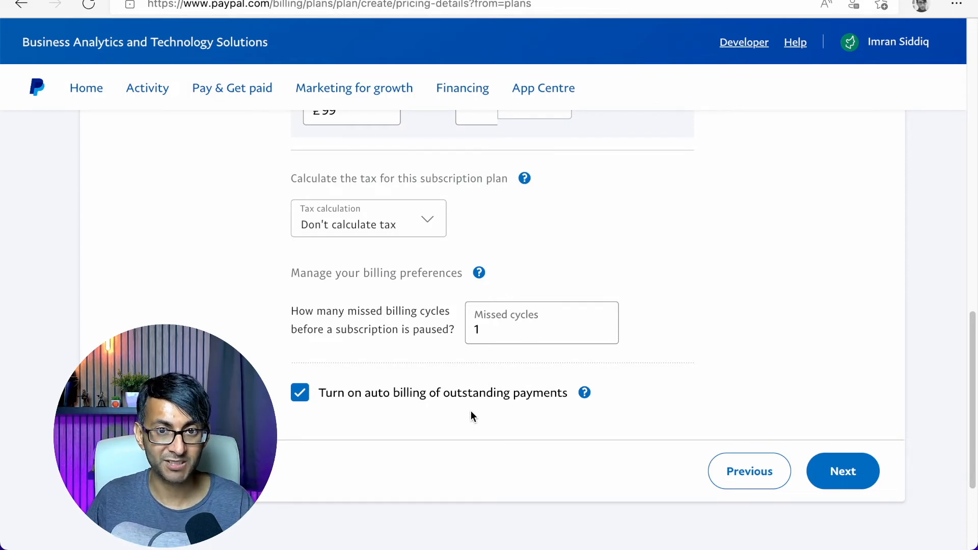
{"action": "left_click", "coordinate": [843, 471]}
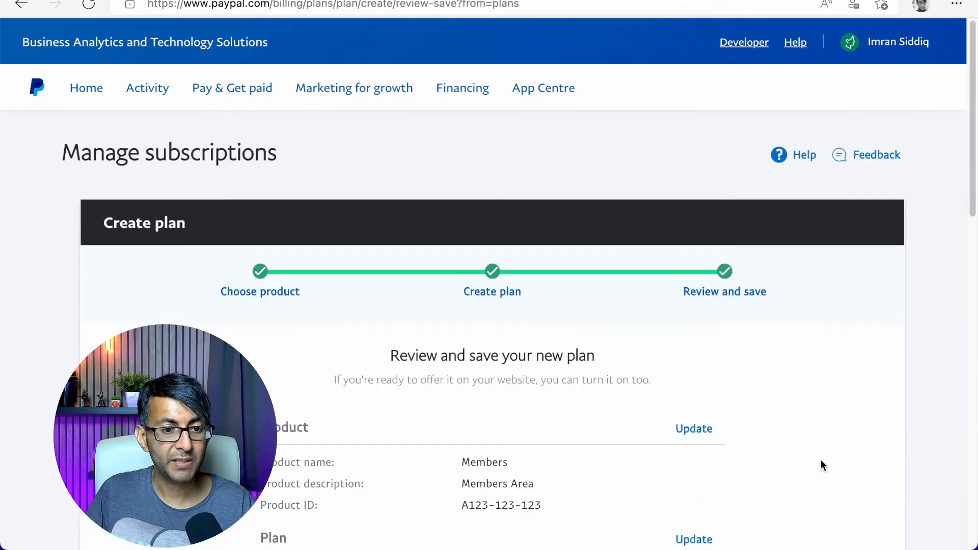
Step: Review the Annual plan summary and turn the plan on
{"action": "scroll", "scroll_direction": "down", "scroll_amount": 3}
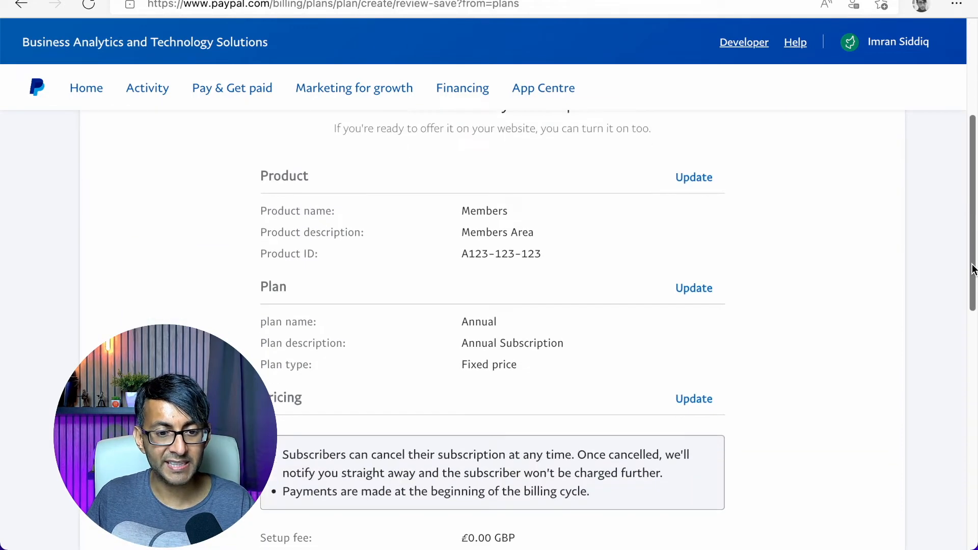
{"action": "scroll", "scroll_direction": "down", "scroll_amount": 3}
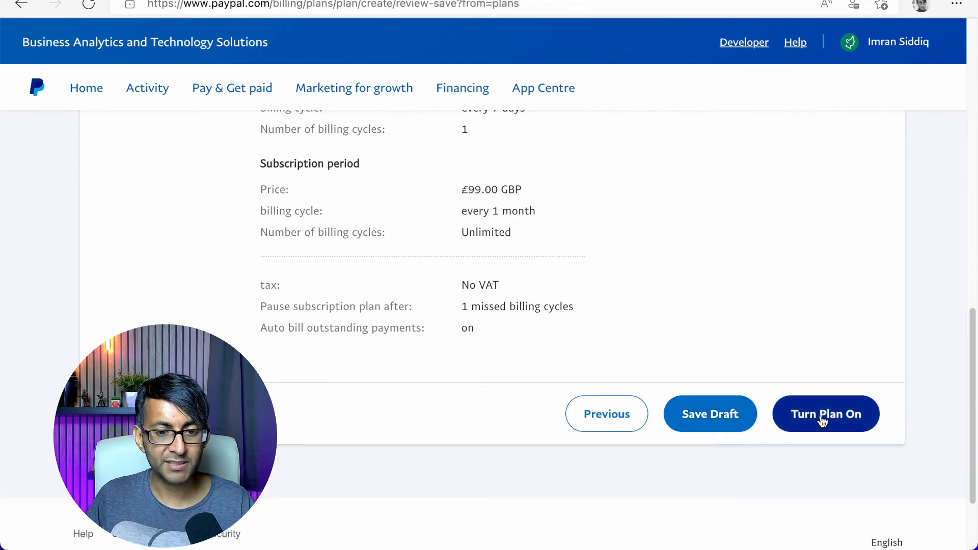
{"action": "left_click", "coordinate": [826, 413]}
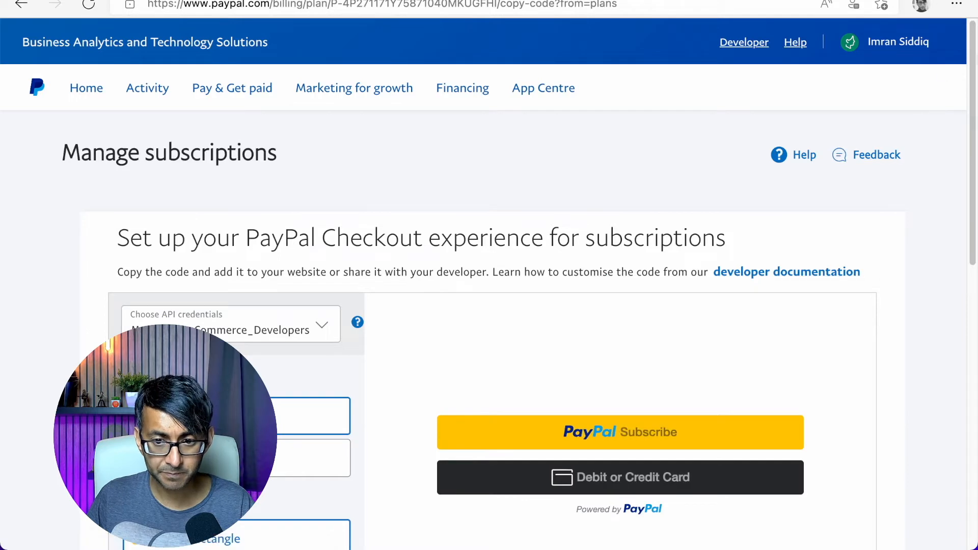
Step: Keep the MyApp_WooCommerce_Developers credentials and the vertical stacked button layout
{"action": "scroll", "scroll_direction": "down", "scroll_amount": 3}
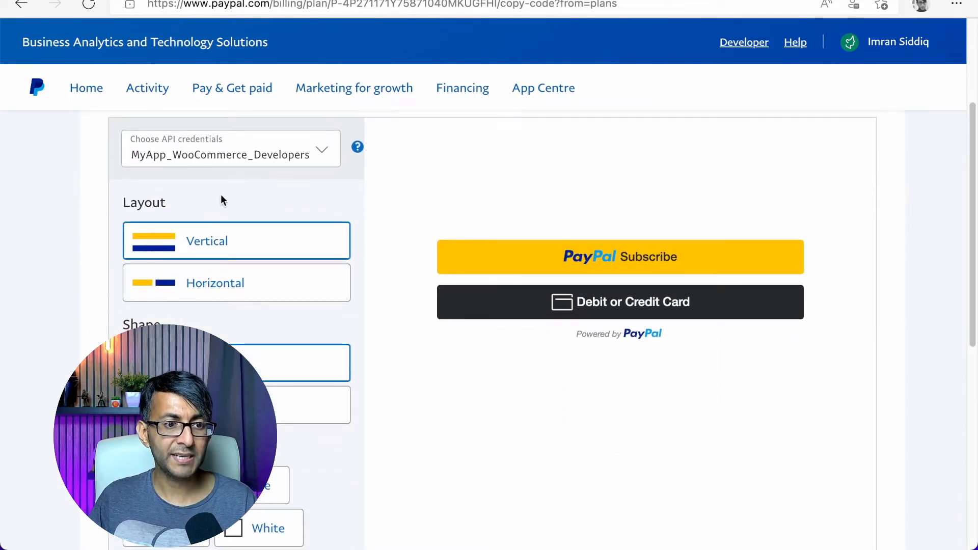
{"action": "left_click", "coordinate": [230, 148]}
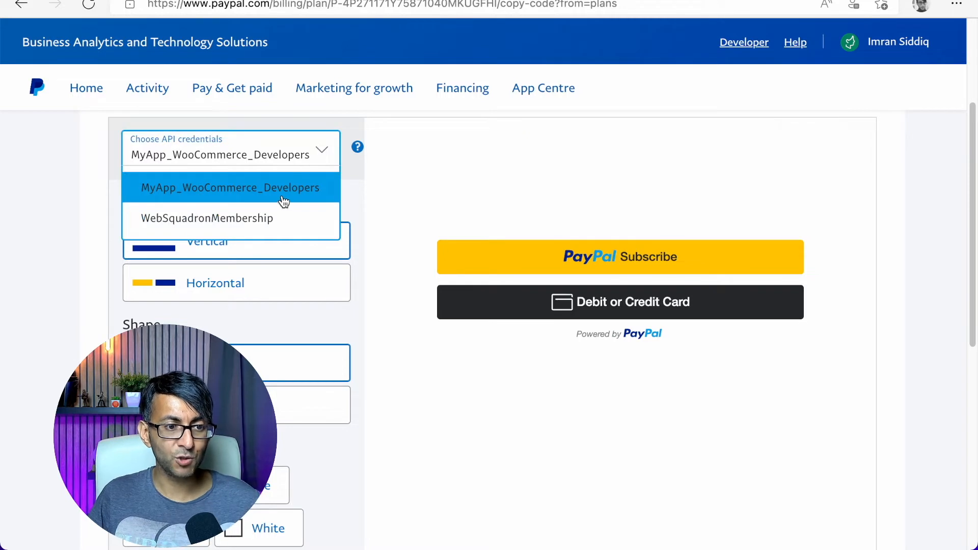
{"action": "left_click", "coordinate": [230, 188]}
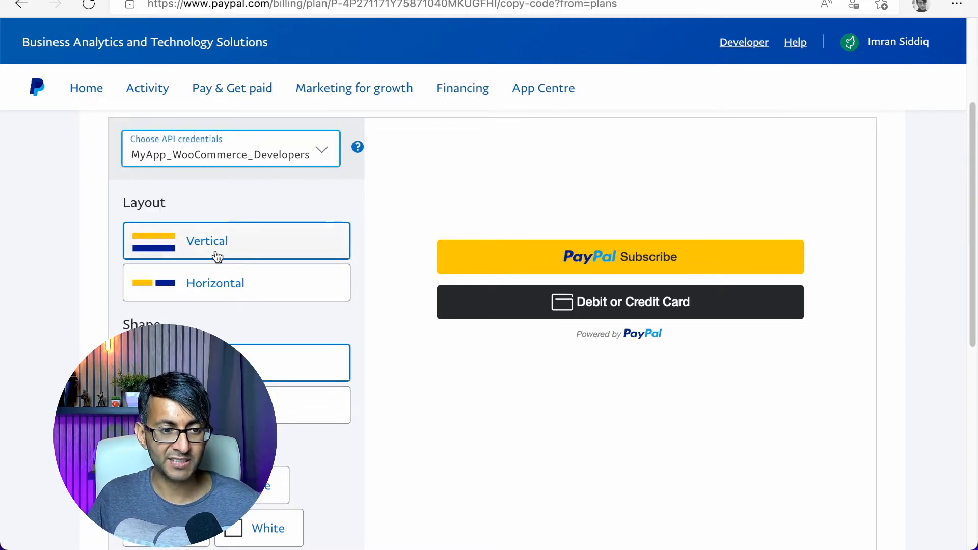
{"action": "left_click", "coordinate": [236, 283]}
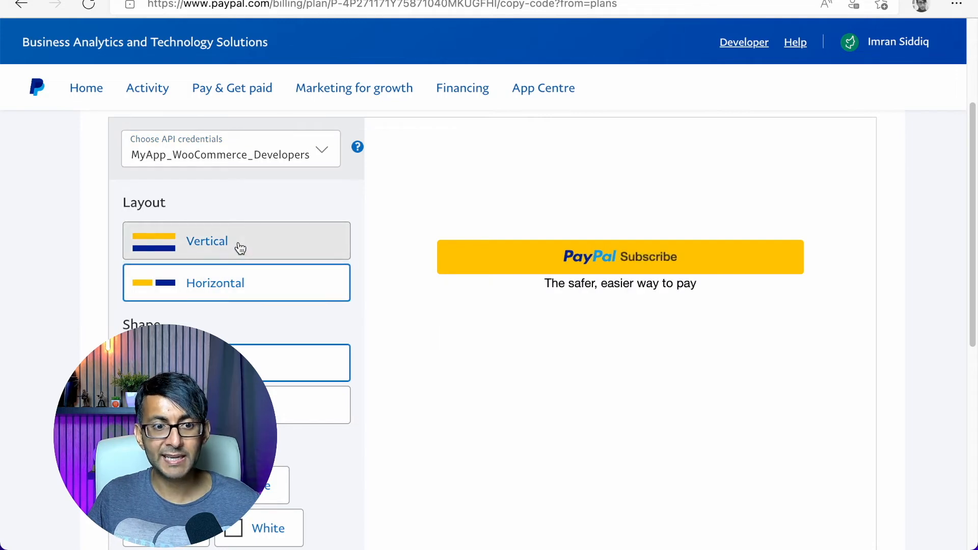
{"action": "left_click", "coordinate": [235, 240]}
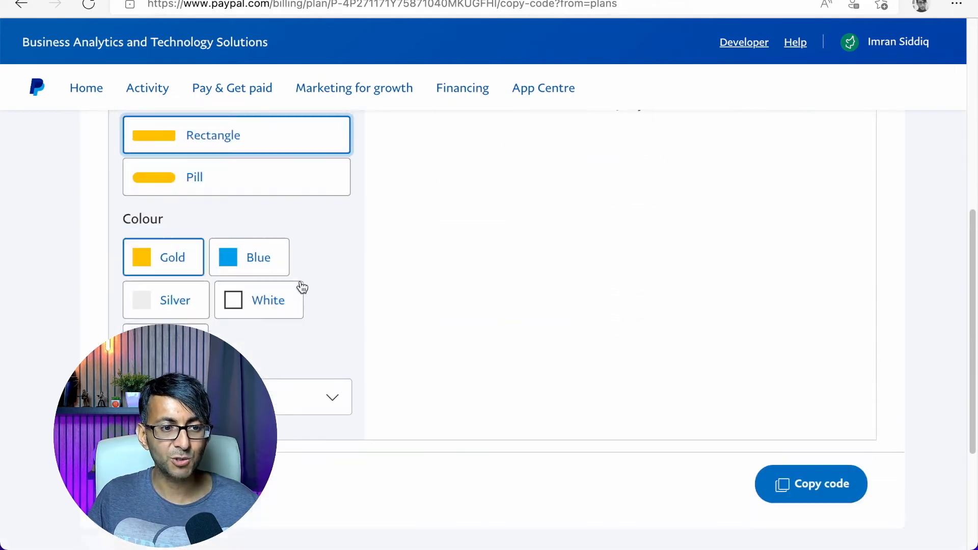
Step: Copy the gold Subscribe button embed code
{"action": "scroll", "scroll_direction": "up", "scroll_amount": 3}
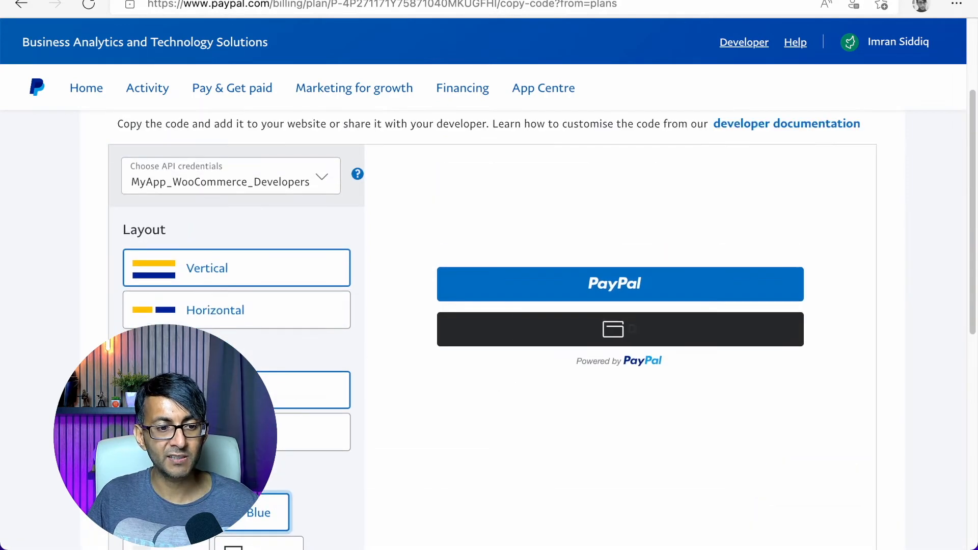
{"action": "scroll", "scroll_direction": "down", "scroll_amount": 3}
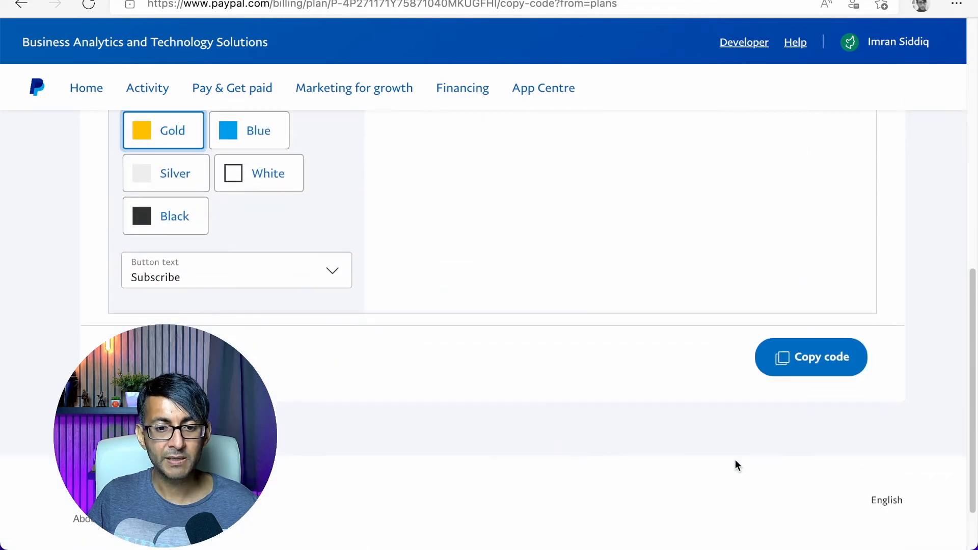
{"action": "left_click", "coordinate": [811, 357]}
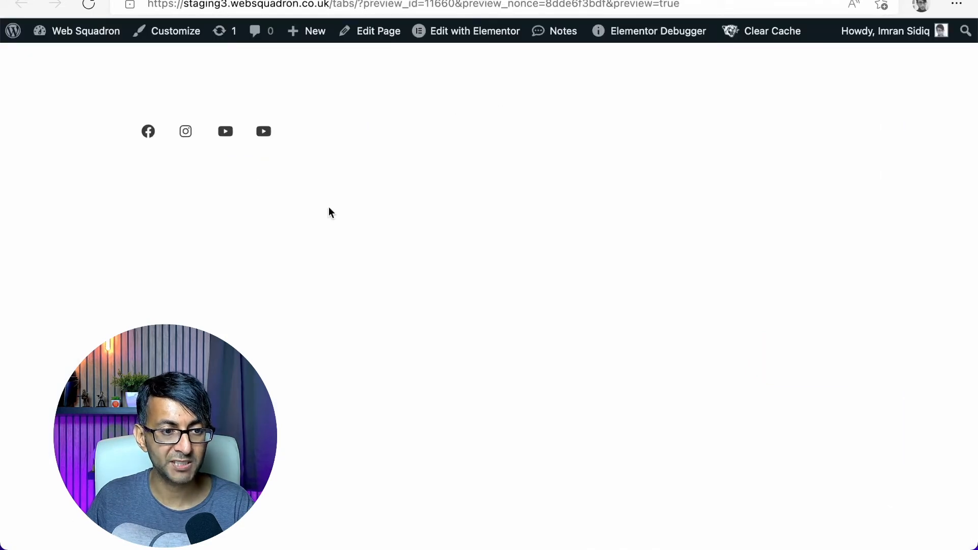
Step: Add an HTML widget with the PayPal button code, update the page and preview the buttons
{"action": "left_click", "coordinate": [475, 30]}
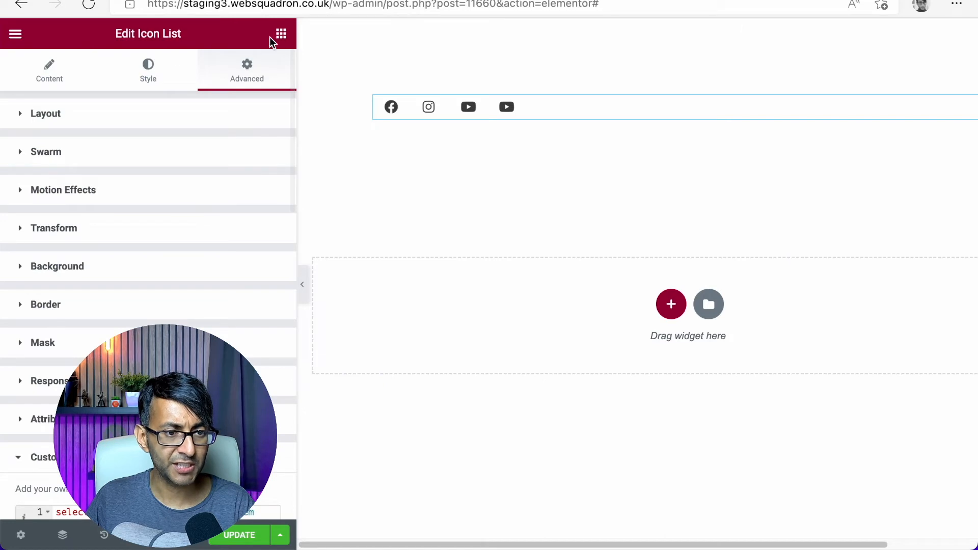
{"action": "left_click", "coordinate": [281, 34]}
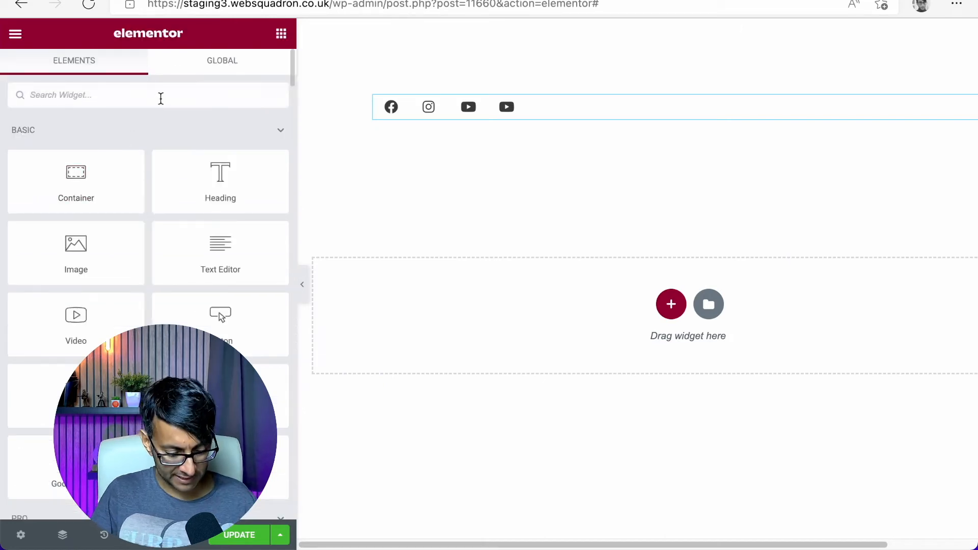
{"action": "type", "text": "html"}
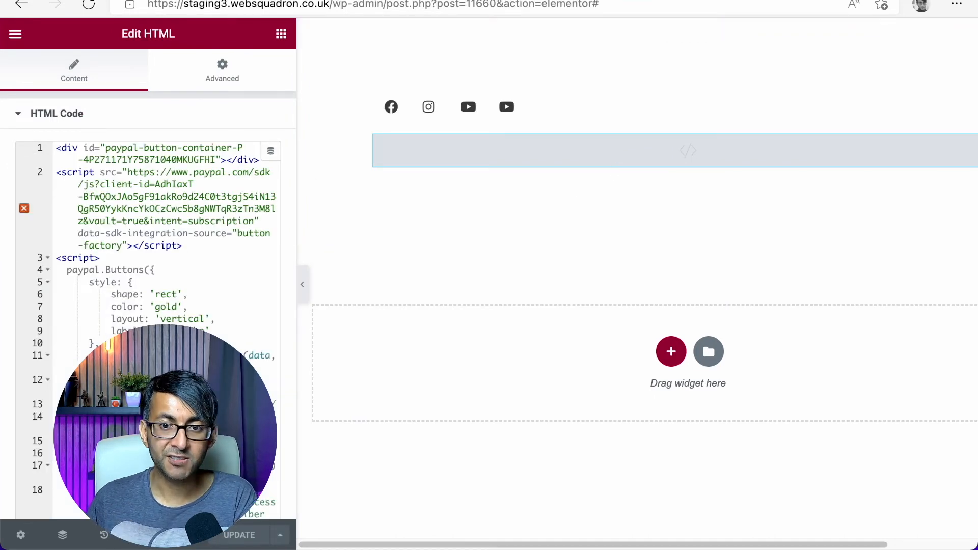
{"action": "left_click", "coordinate": [611, 153]}
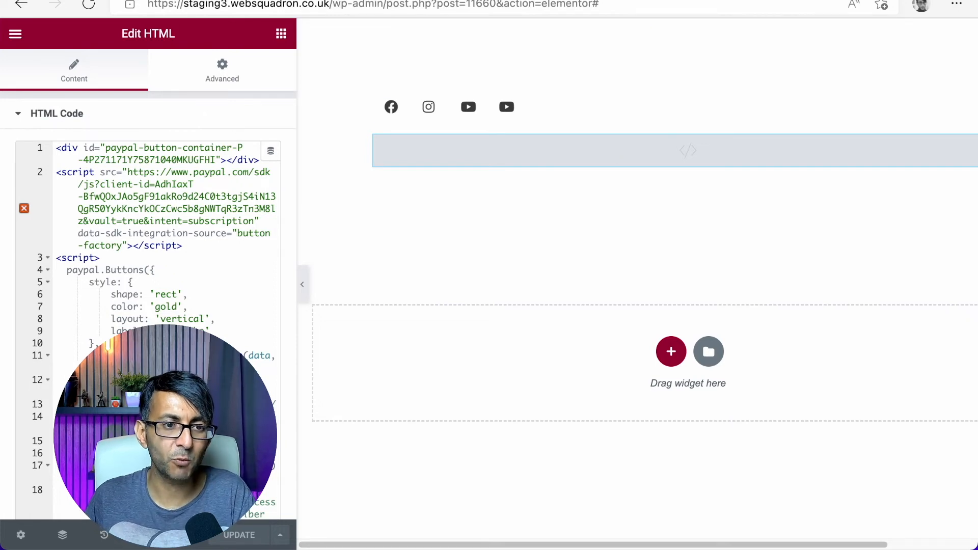
{"action": "left_click", "coordinate": [238, 535]}
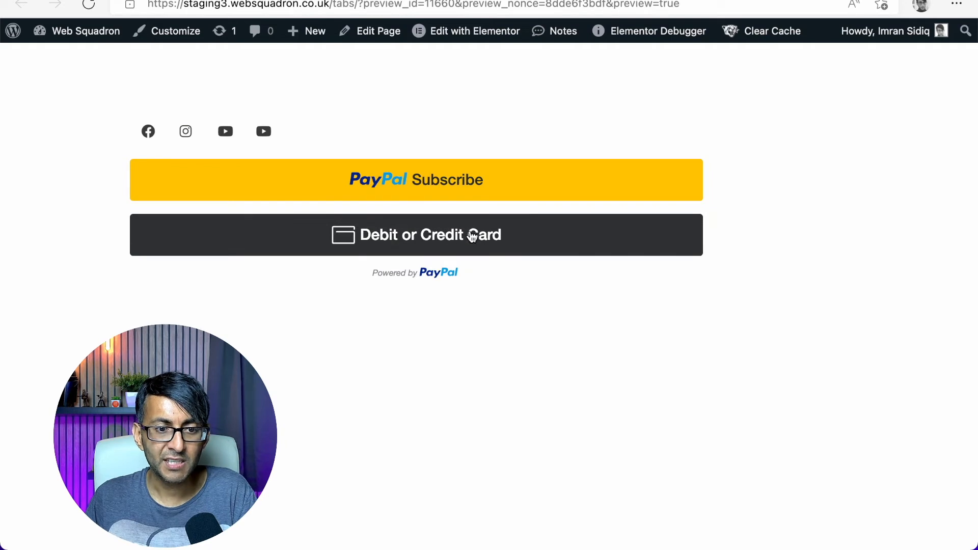
{"action": "mouse_move", "coordinate": [338, 49]}
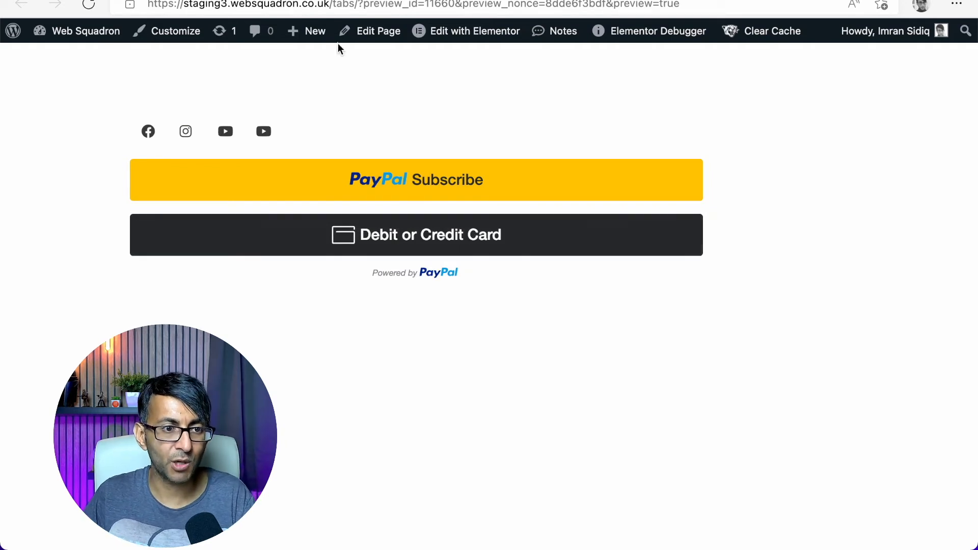
Step: Reduce the container width to 538 px so the PayPal buttons sit centred, and update
{"action": "left_click", "coordinate": [475, 31]}
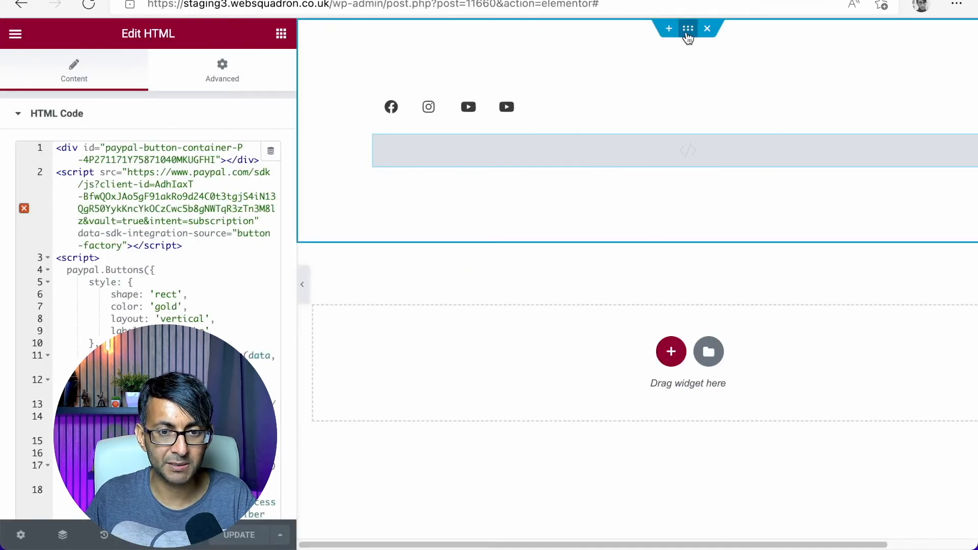
{"action": "left_click", "coordinate": [688, 28]}
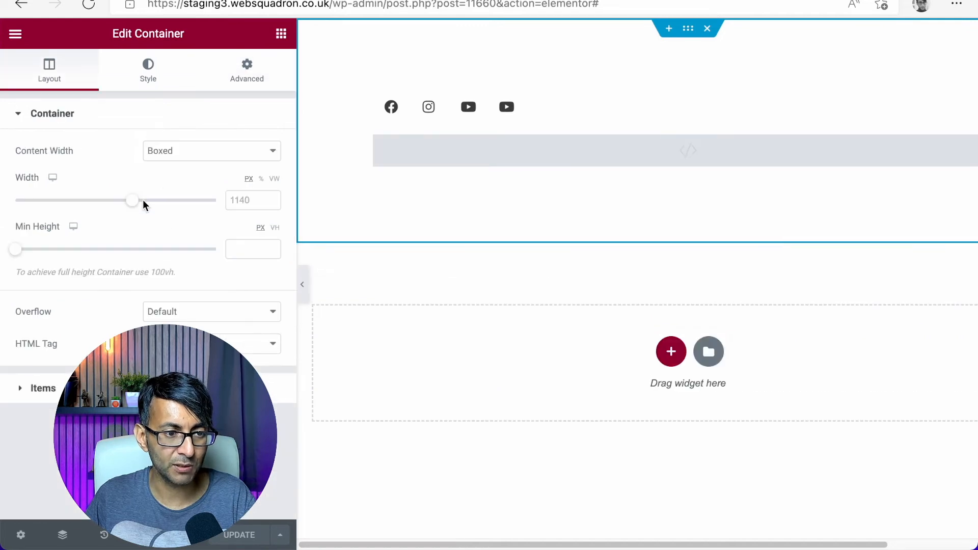
{"action": "left_click_drag", "start_coordinate": [131, 201], "coordinate": [21, 201]}
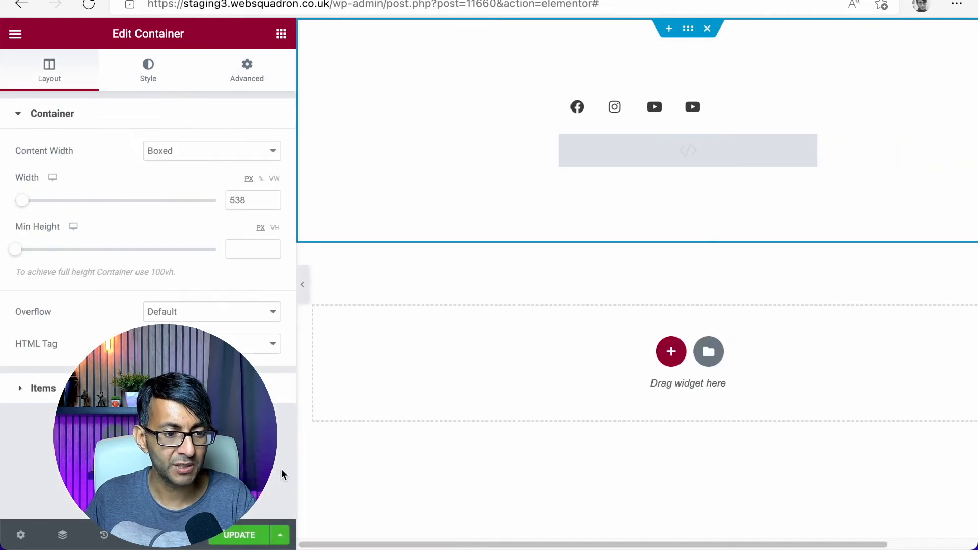
{"action": "left_click", "coordinate": [238, 535]}
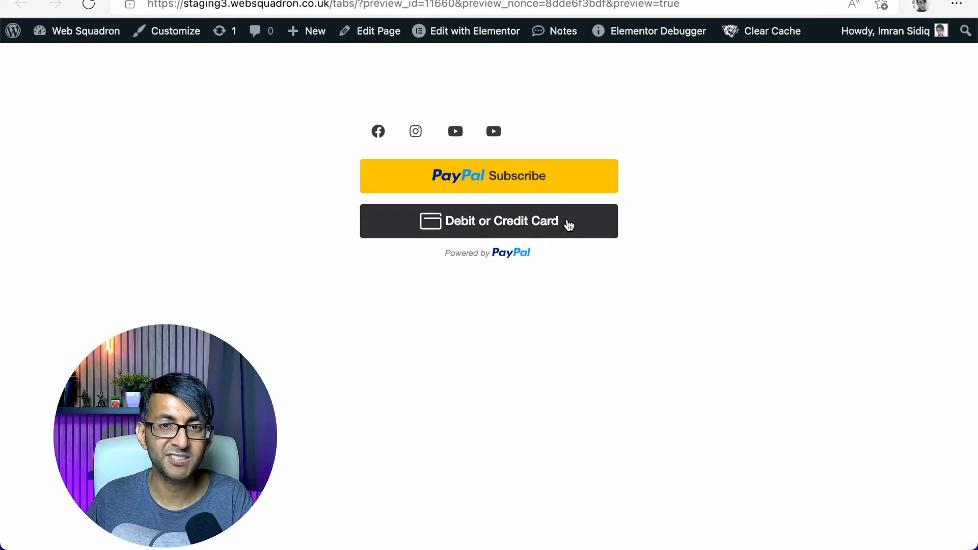
{"action": "mouse_move", "coordinate": [533, 192]}
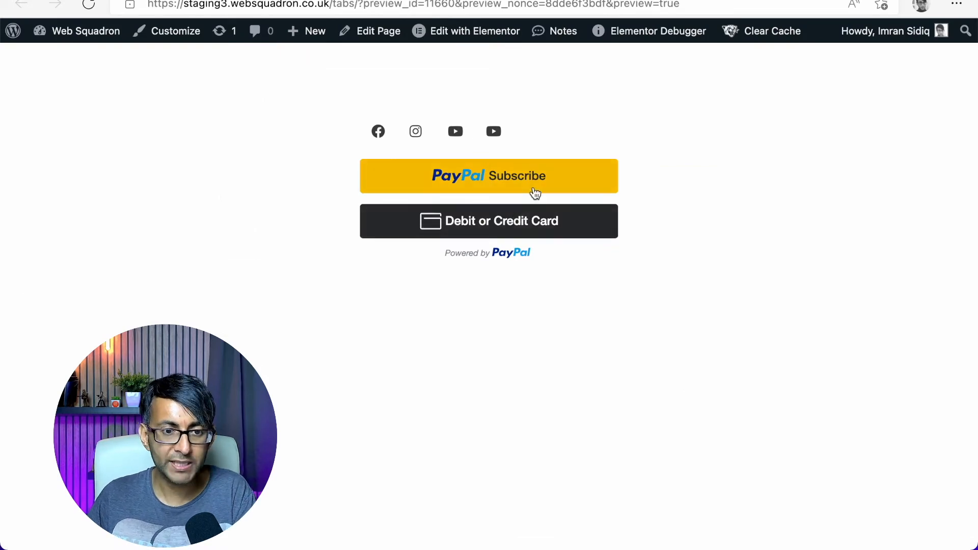
{"action": "left_click", "coordinate": [488, 176]}
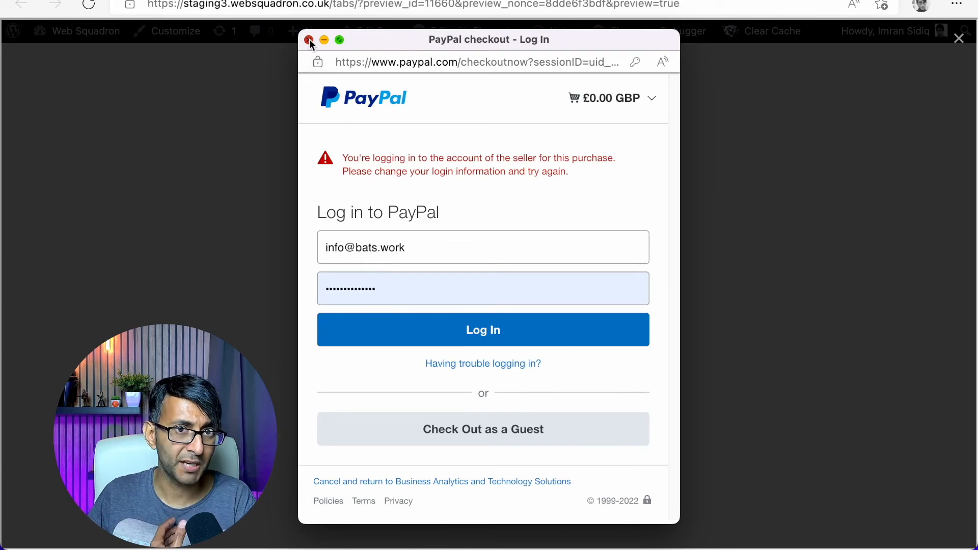
{"action": "left_click", "coordinate": [310, 40]}
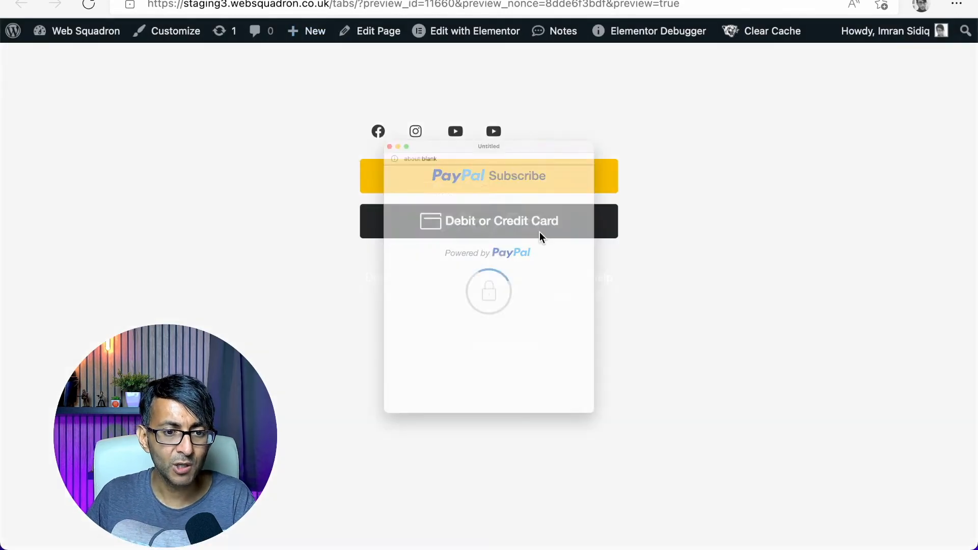
{"action": "left_click", "coordinate": [488, 175]}
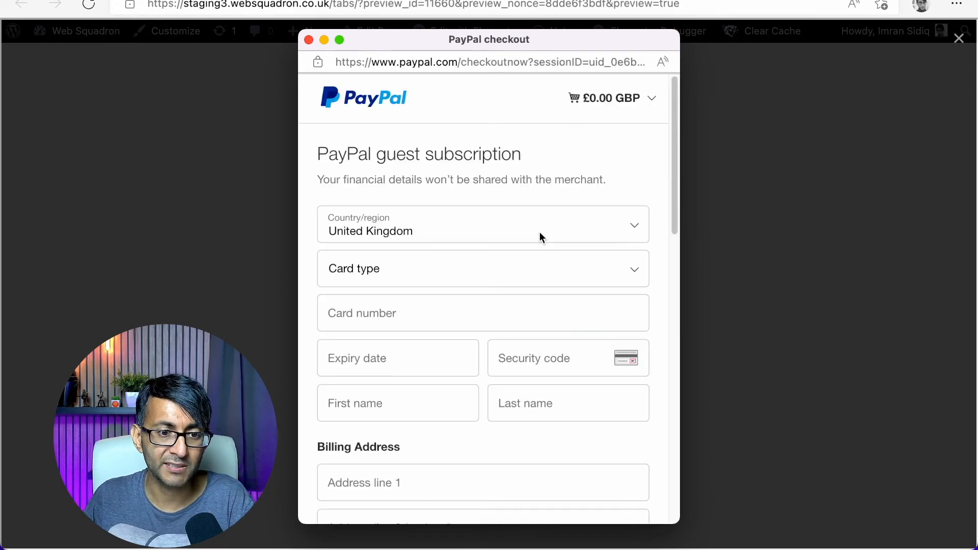
{"action": "mouse_move", "coordinate": [324, 133]}
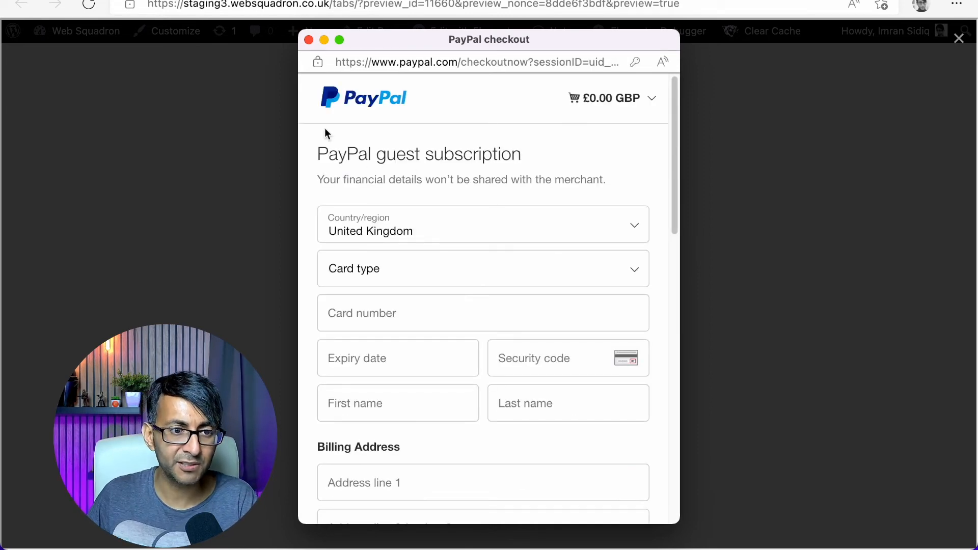
{"action": "left_click", "coordinate": [307, 31]}
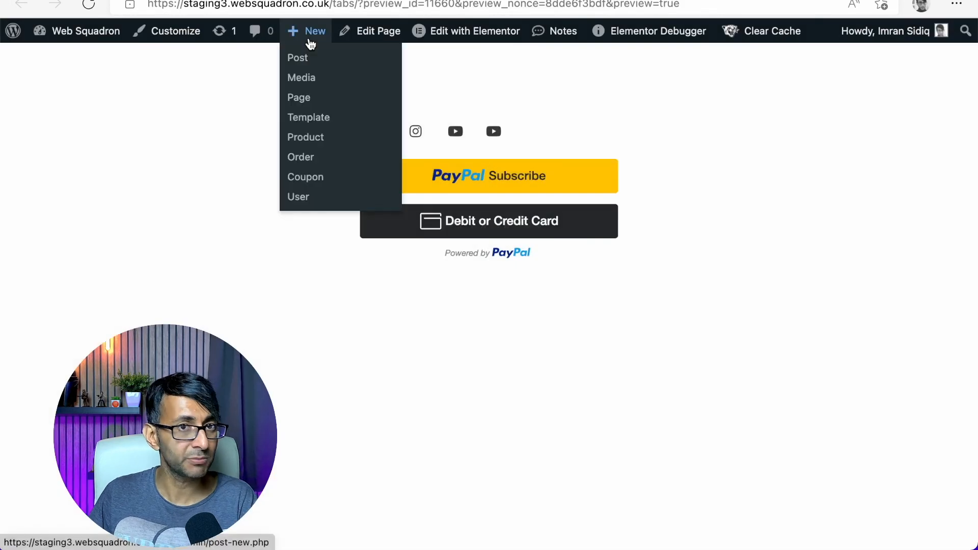